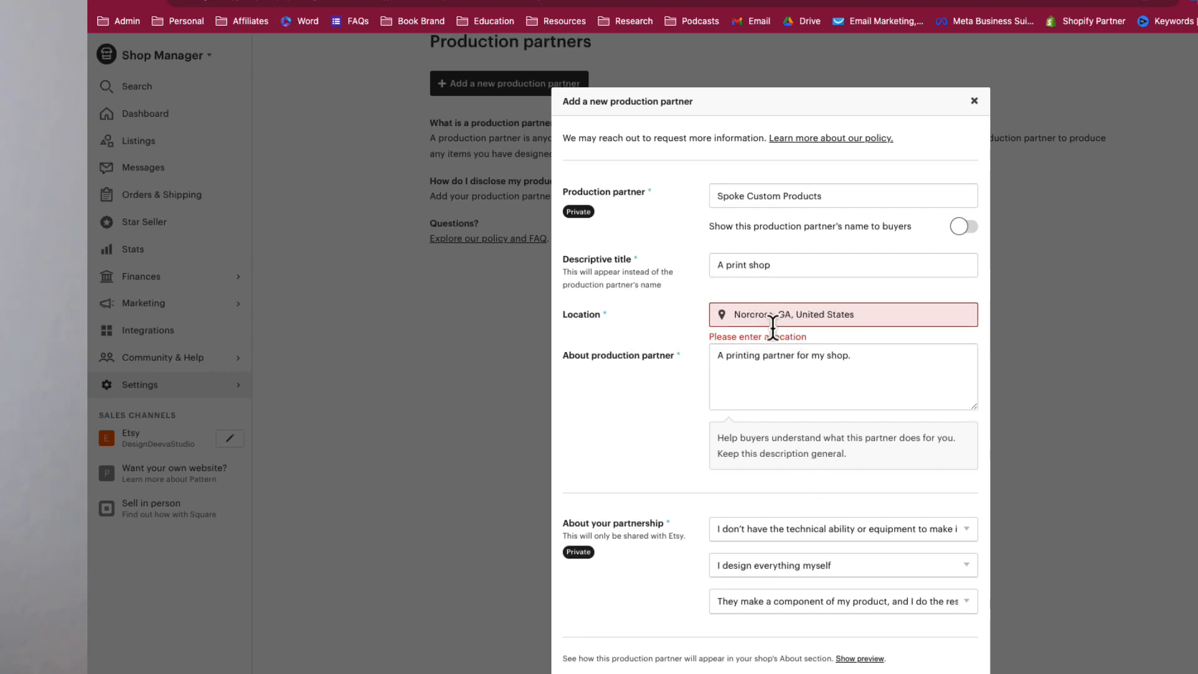
{"action": "mouse_move", "coordinate": [808, 357]}
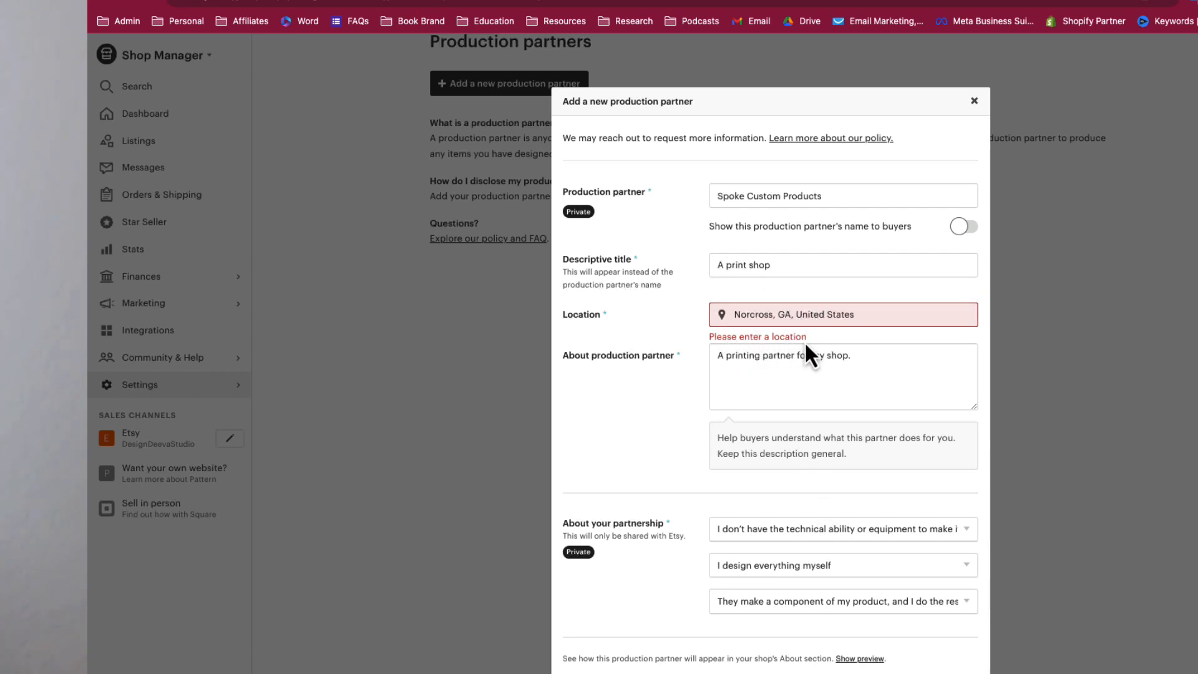
Close the filled-in Spoke Custom Products partner form to return to Production partners.
{"action": "left_click", "coordinate": [972, 101]}
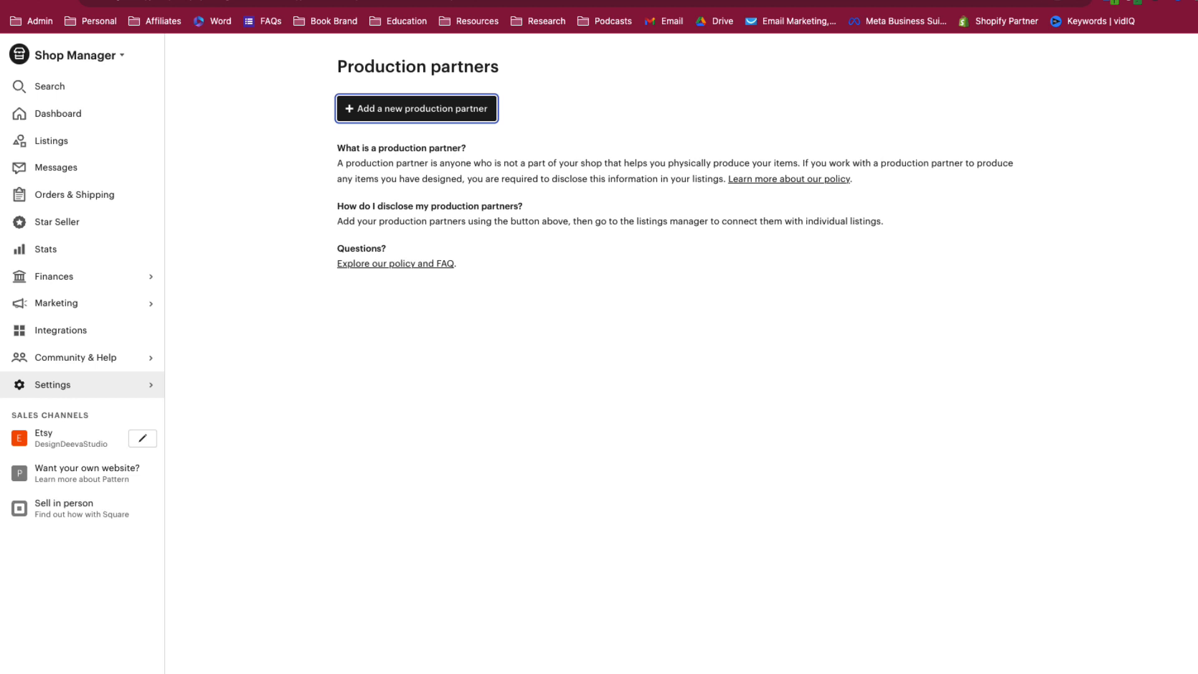
{"action": "mouse_move", "coordinate": [513, 323]}
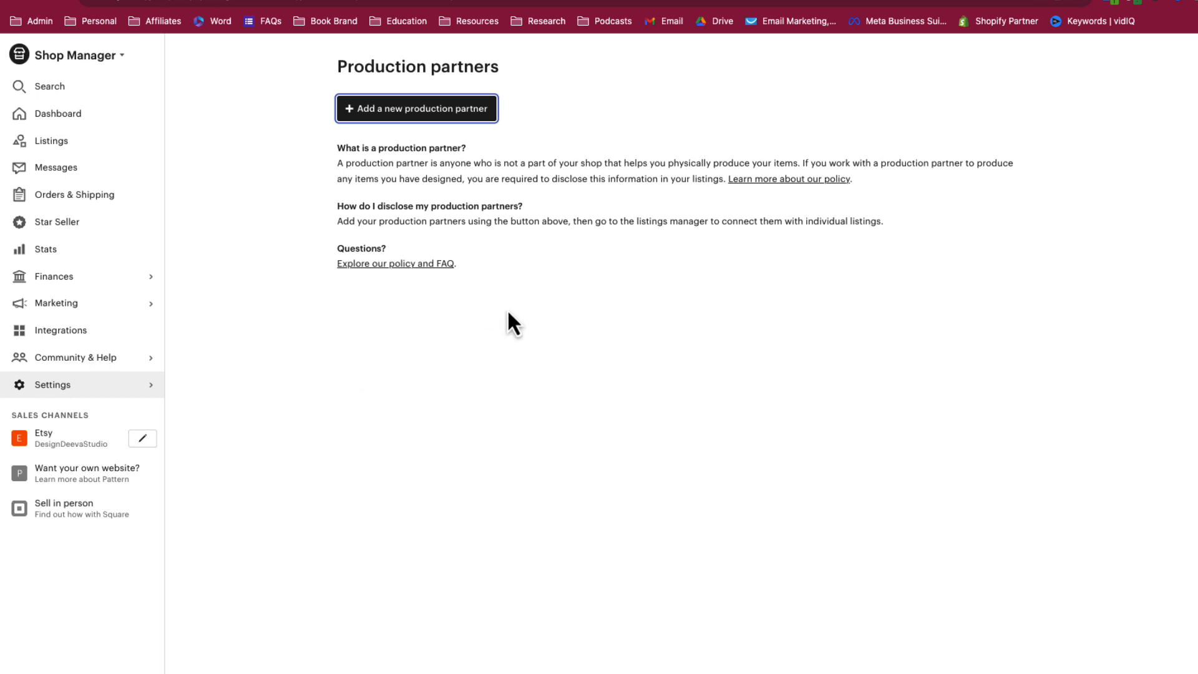
{"action": "mouse_move", "coordinate": [284, 415]}
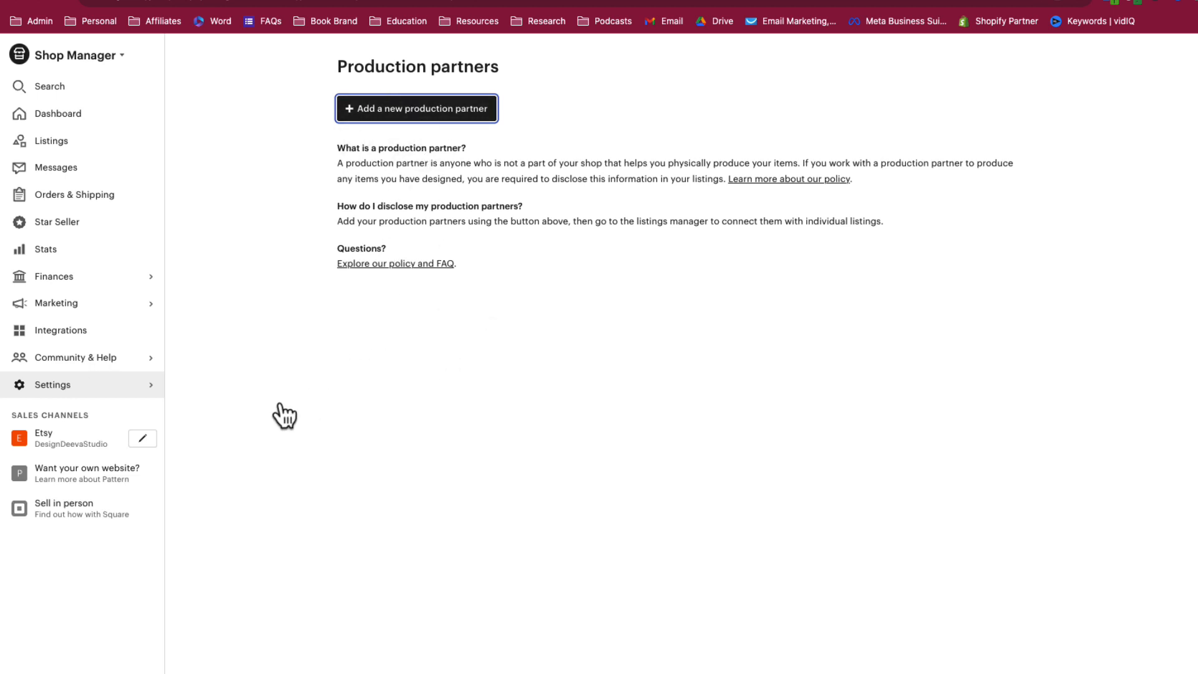
{"action": "left_click", "coordinate": [51, 383]}
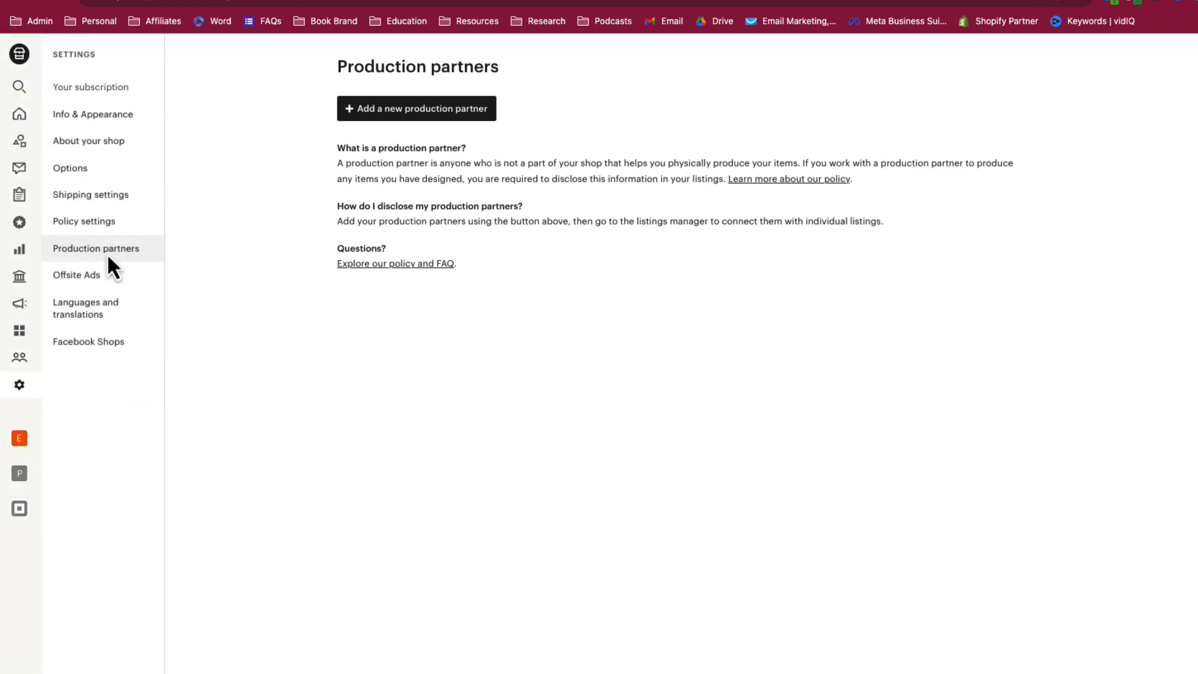
{"action": "mouse_move", "coordinate": [84, 265]}
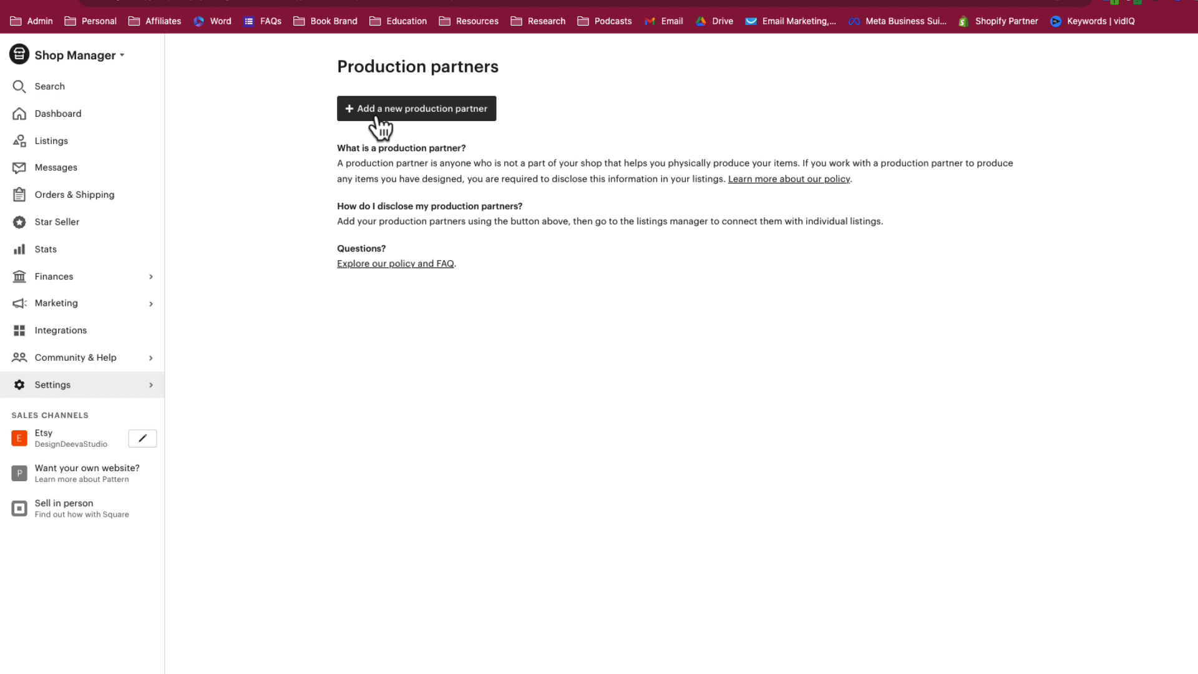
Open a new production partner form and enter 'Spoke Custom Products' as the partner name.
{"action": "left_click", "coordinate": [415, 108]}
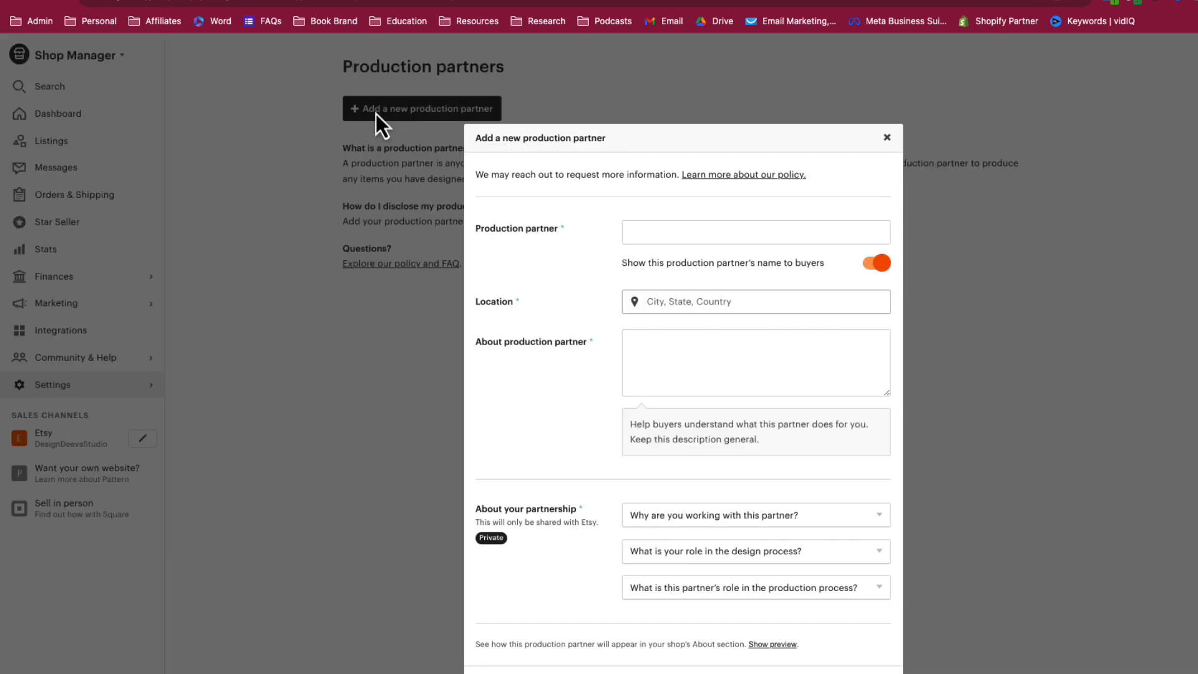
{"action": "left_click", "coordinate": [755, 232]}
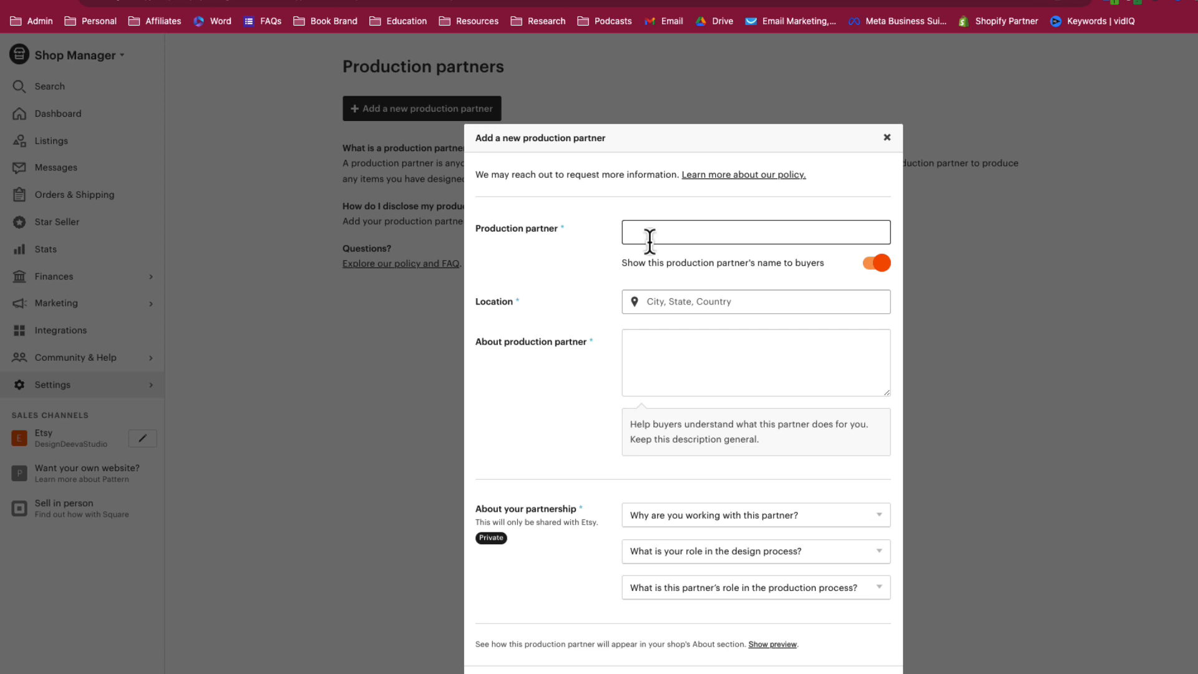
{"action": "type", "text": "Spoke Cus"}
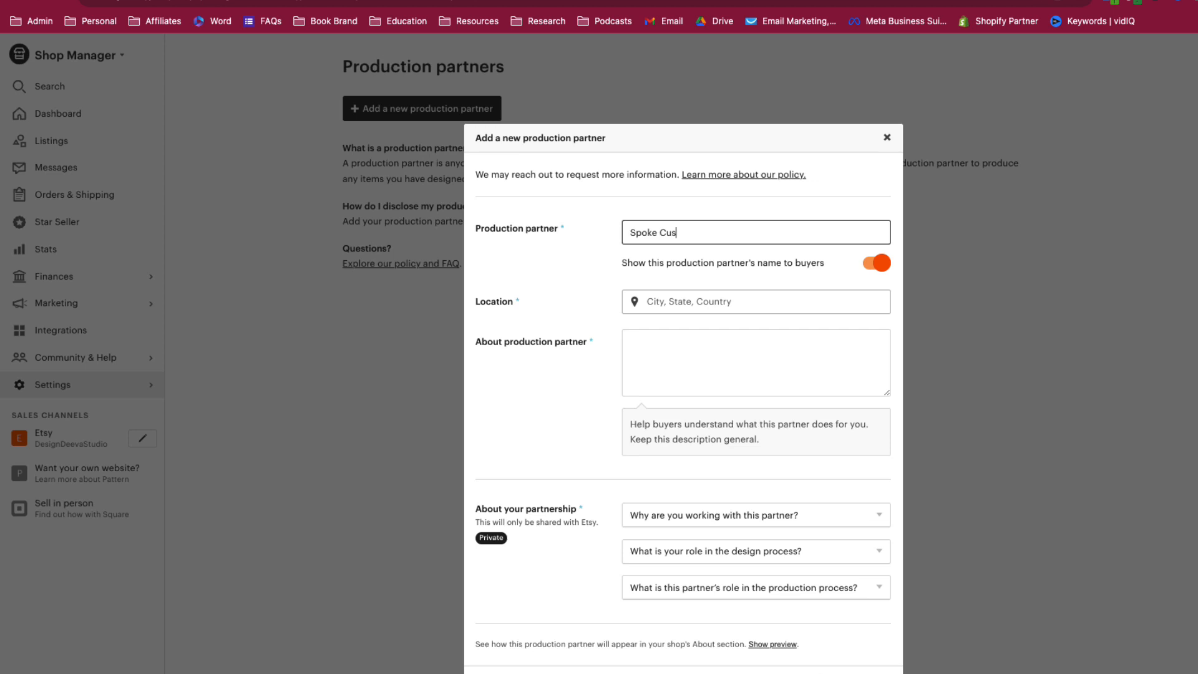
{"action": "type", "text": "tom Products"}
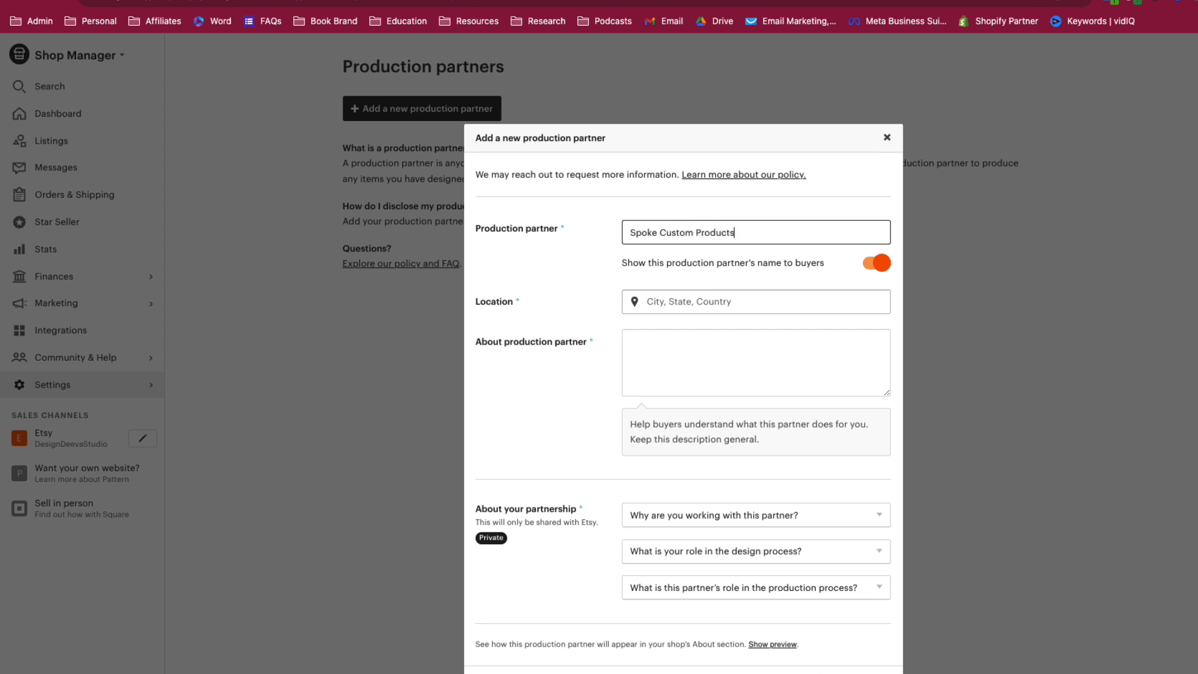
{"action": "mouse_move", "coordinate": [640, 271]}
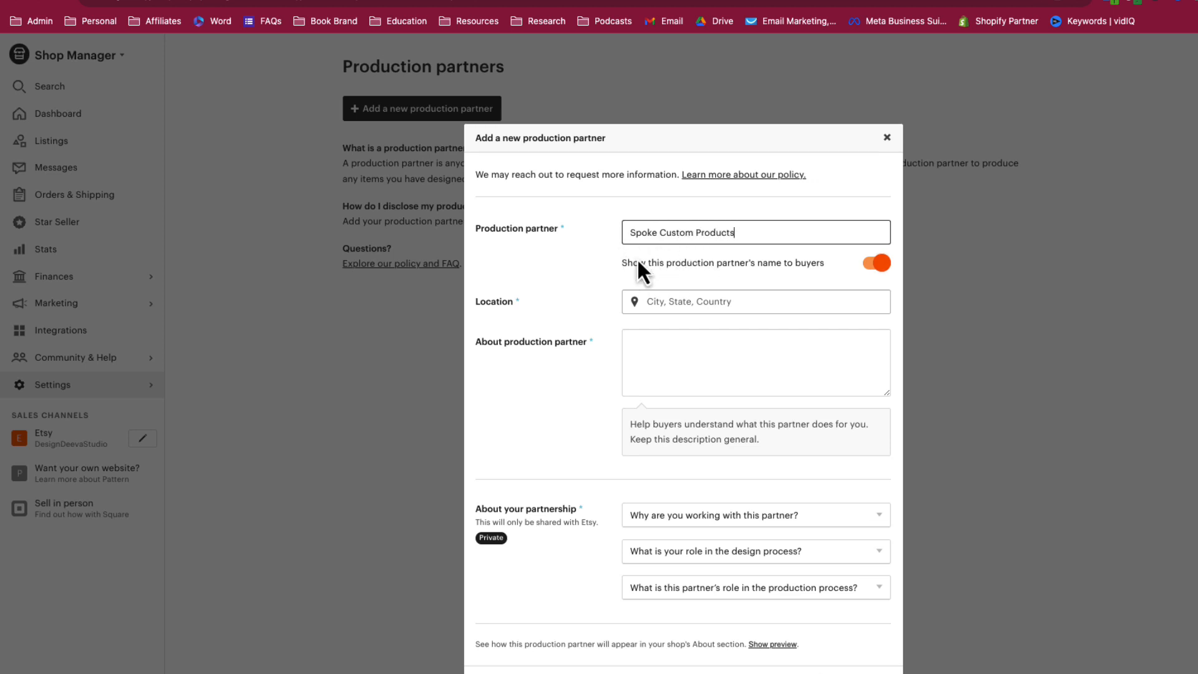
{"action": "mouse_move", "coordinate": [668, 271]}
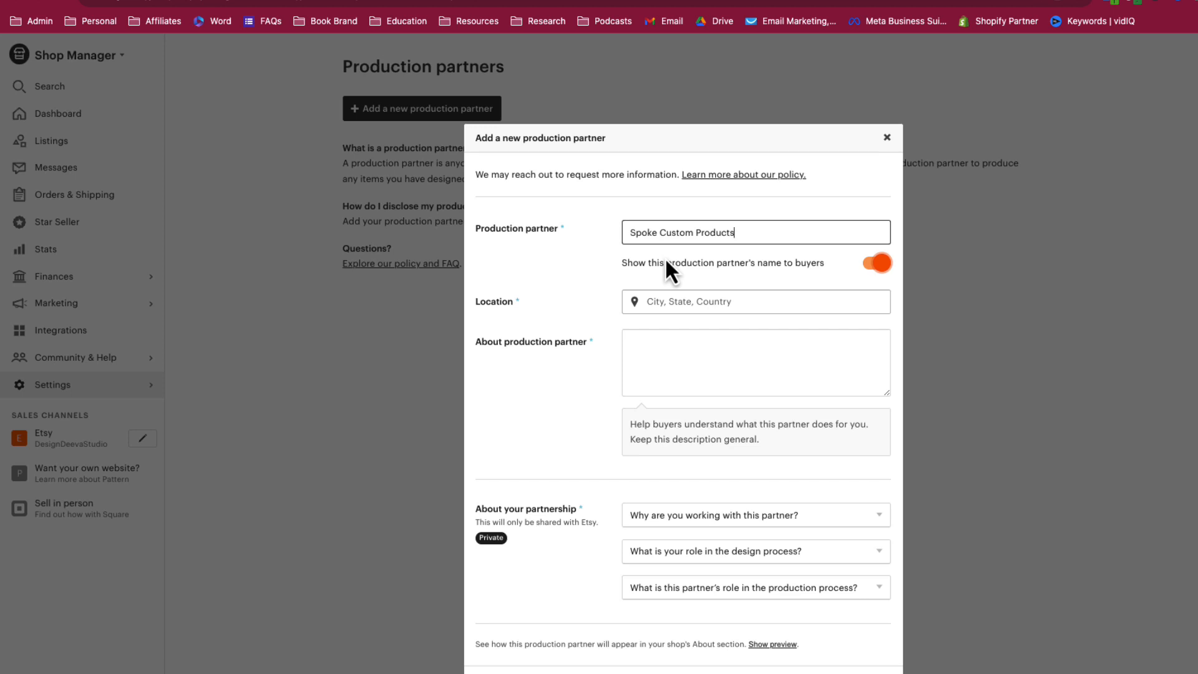
{"action": "mouse_move", "coordinate": [626, 279]}
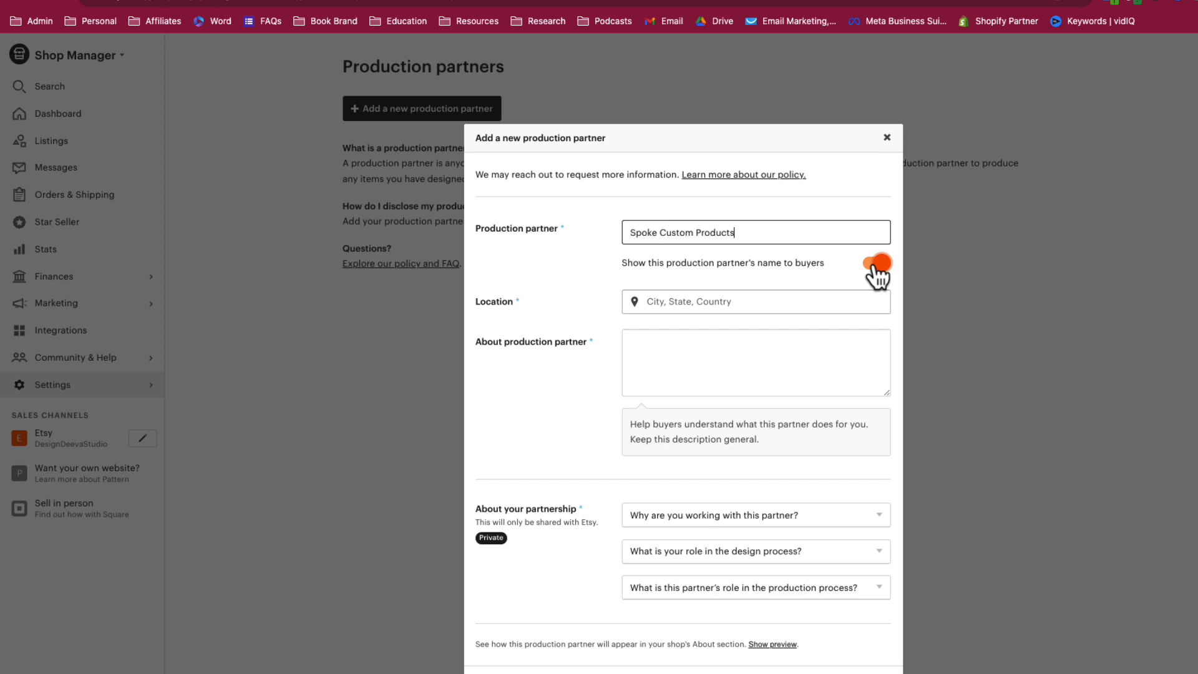
Hide the partner name, set location Norcross, and describe it as a printing partner for my shop.
{"action": "left_click", "coordinate": [875, 263]}
{"action": "type", "text": "A print shop"}
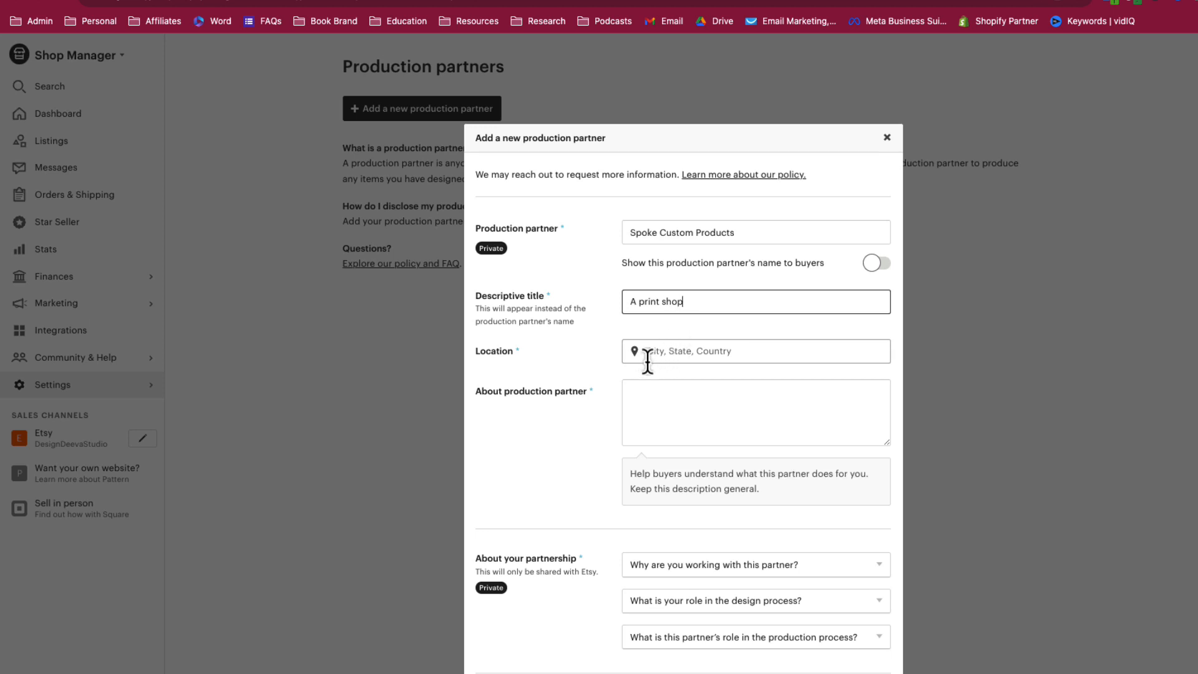
{"action": "left_click", "coordinate": [755, 350]}
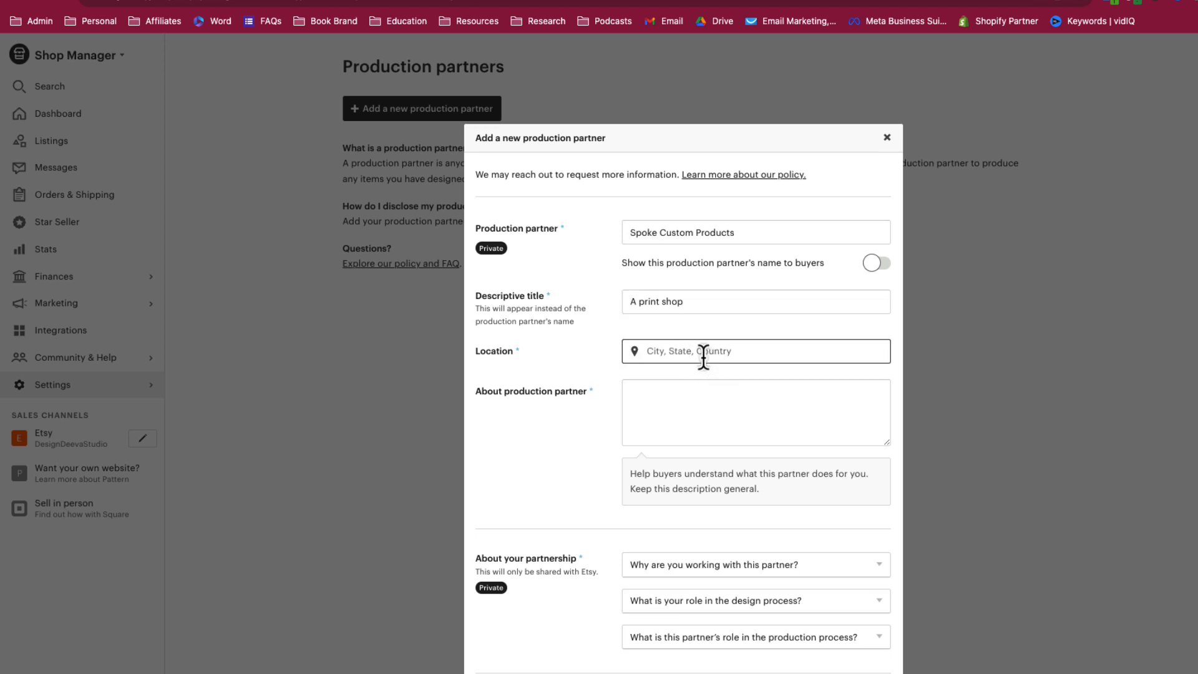
{"action": "type", "text": "Norcross, GA, United States"}
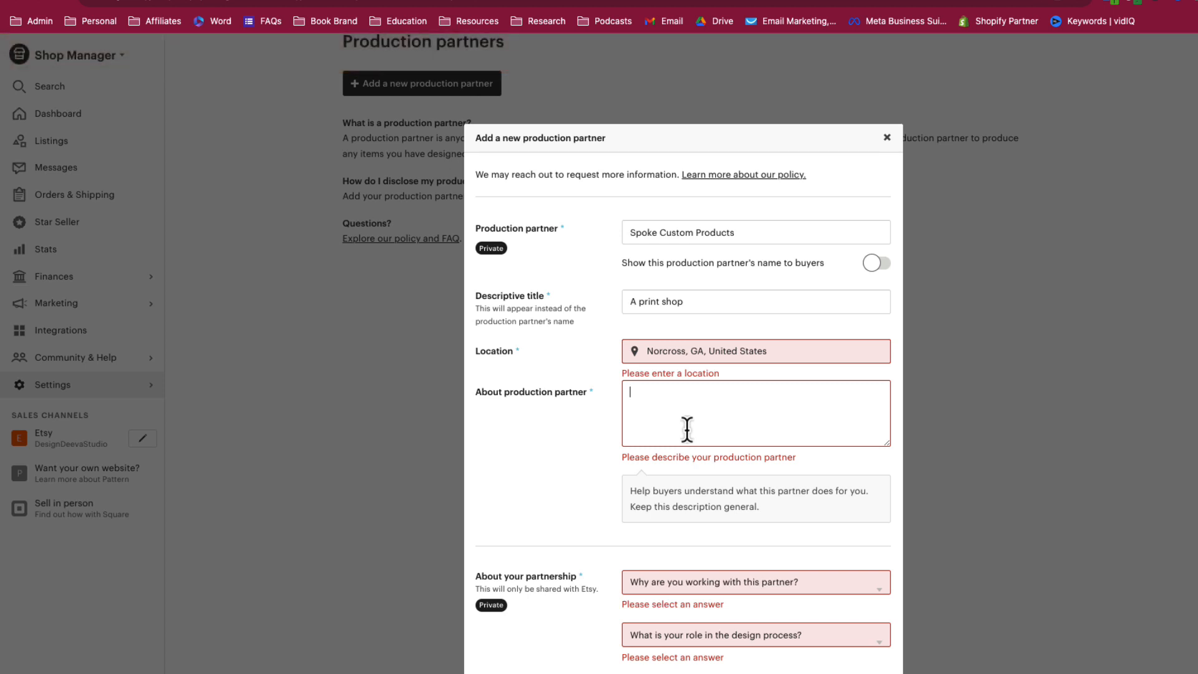
{"action": "mouse_move", "coordinate": [673, 408]}
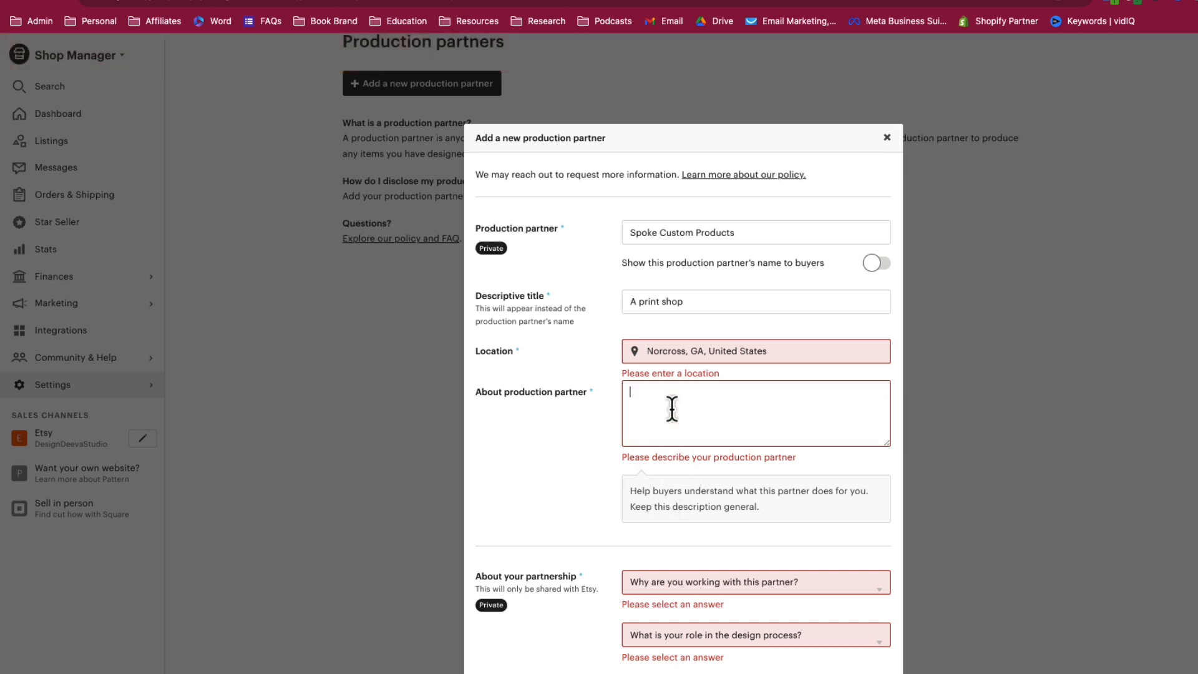
{"action": "type", "text": "A print"}
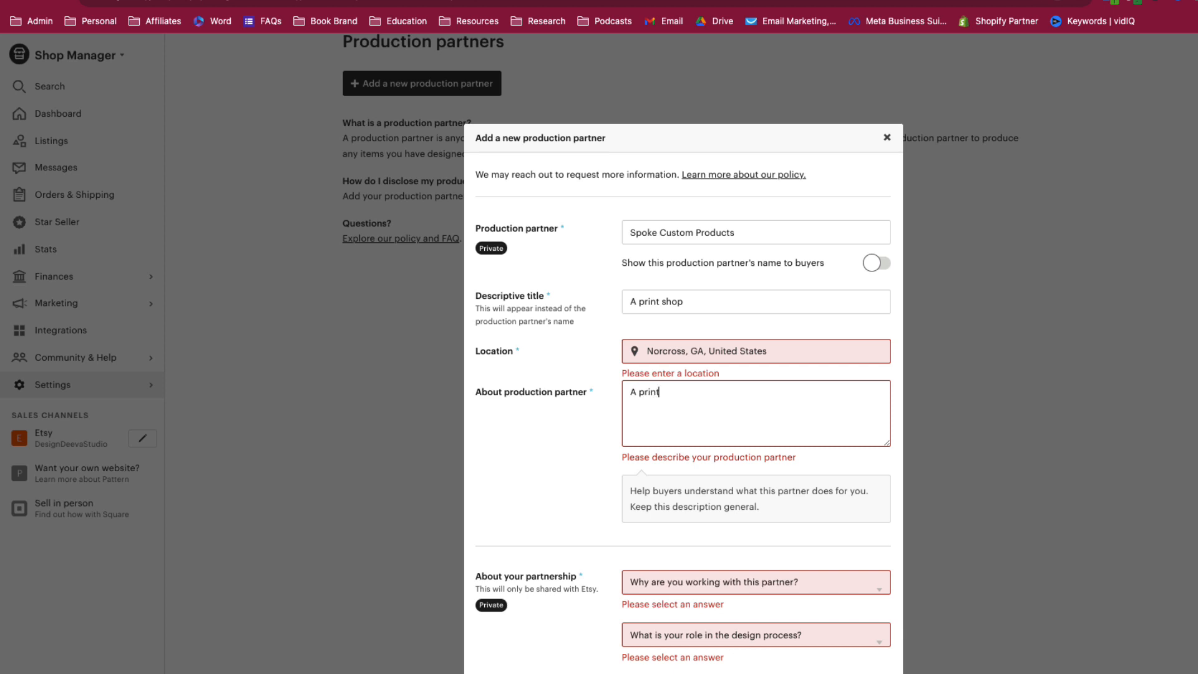
{"action": "type", "text": "ing partner for my"}
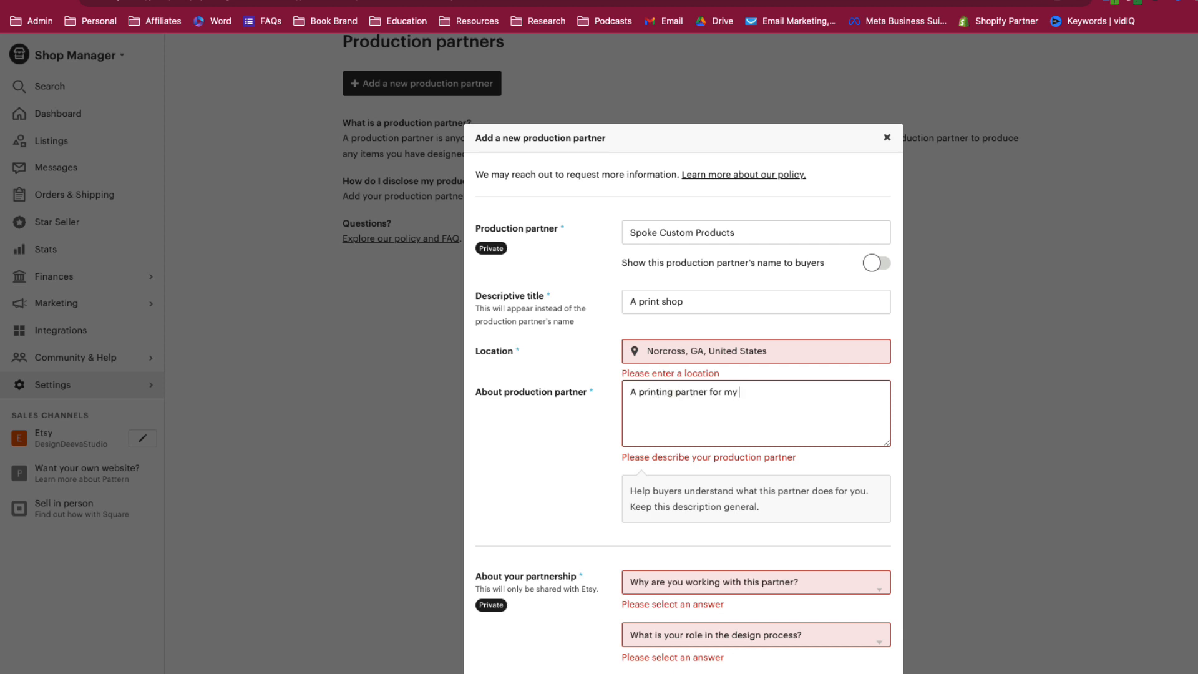
{"action": "type", "text": "shop."}
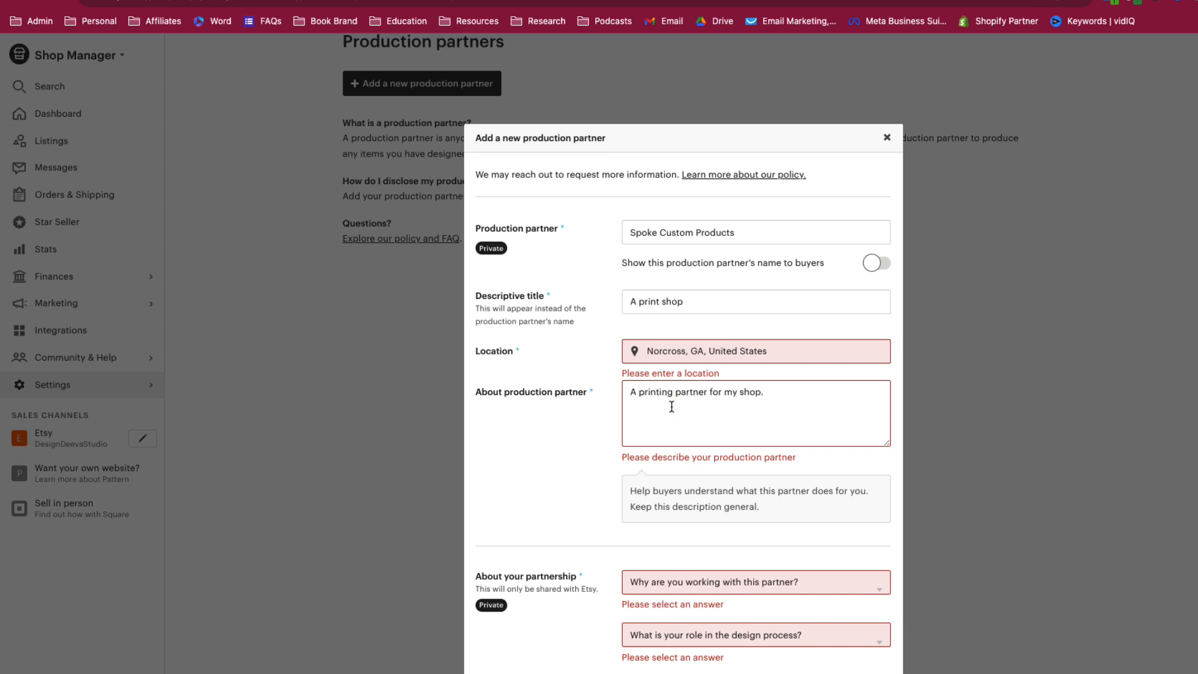
Answer the partnership questions: I design everything; they make a component, I do the rest.
{"action": "scroll", "scroll_direction": "down", "scroll_amount": 3}
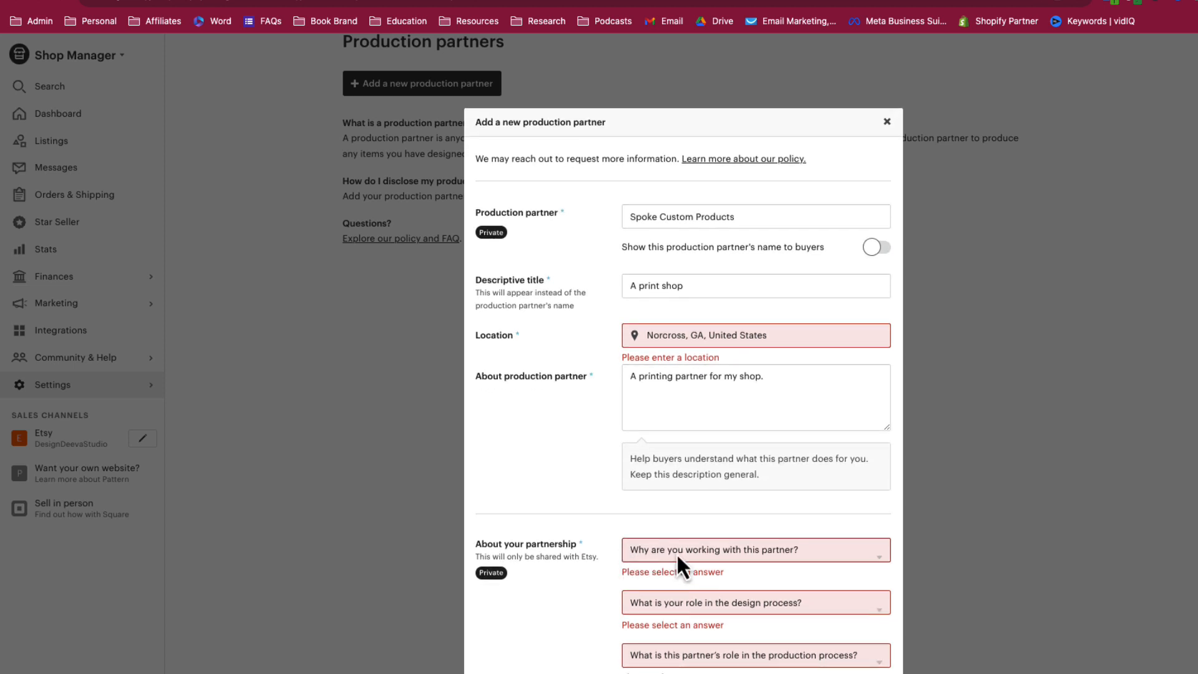
{"action": "left_click", "coordinate": [752, 549]}
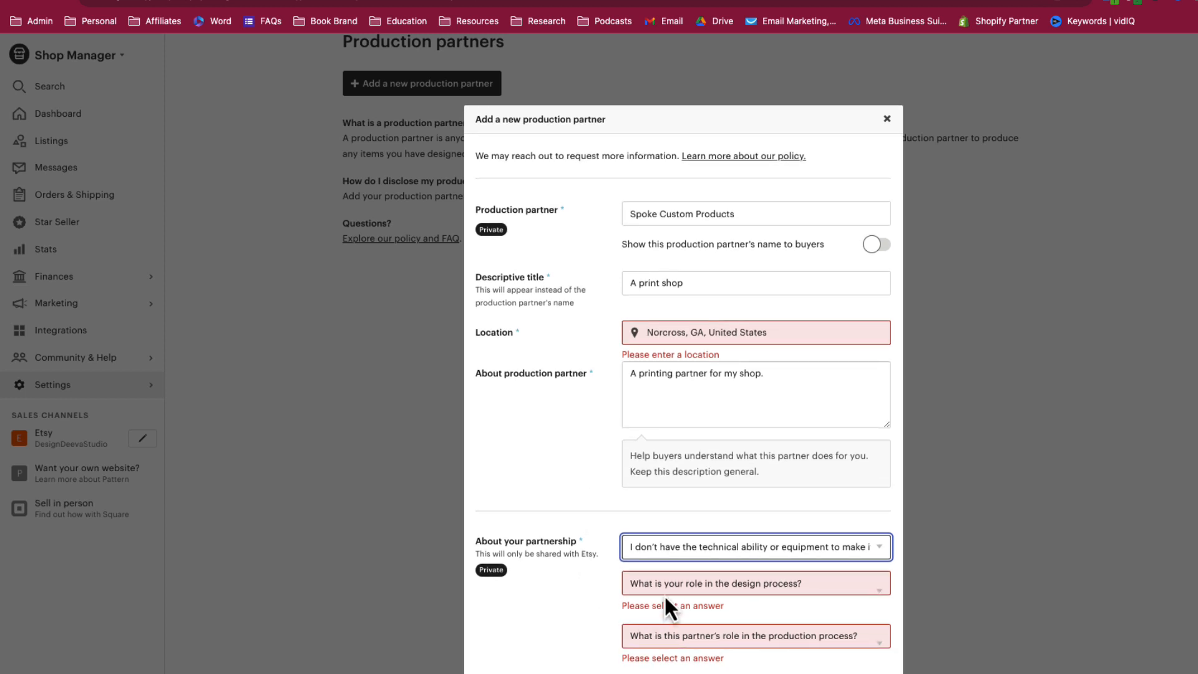
{"action": "left_click", "coordinate": [754, 583]}
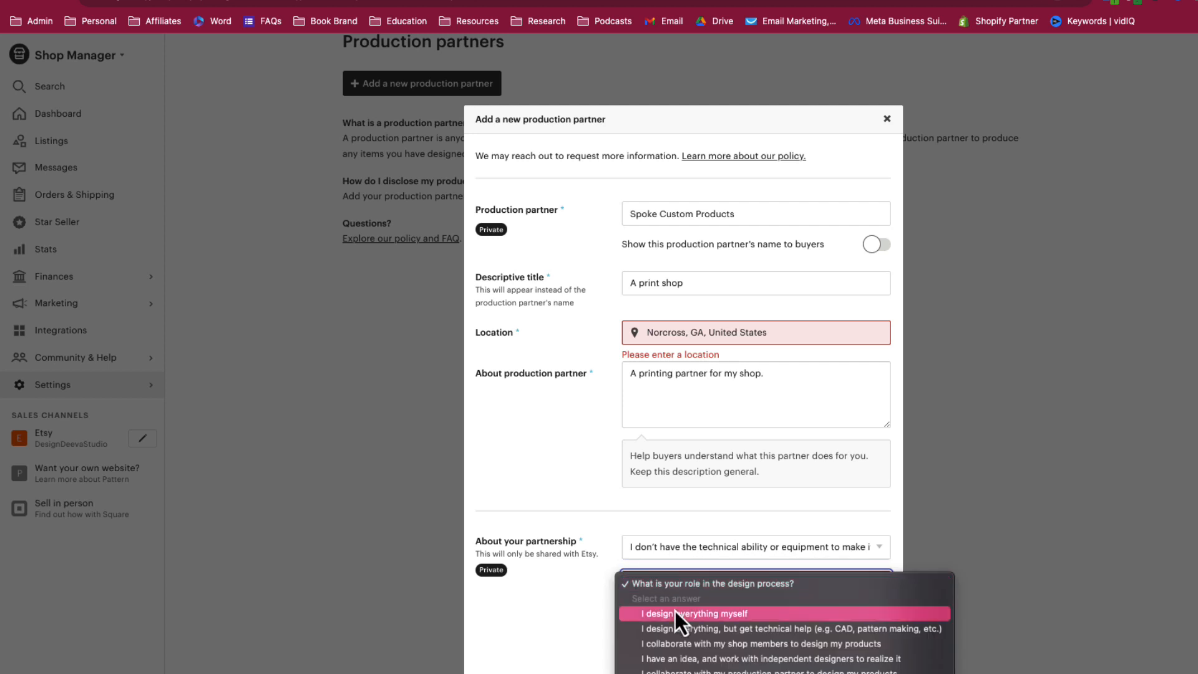
{"action": "left_click", "coordinate": [690, 613]}
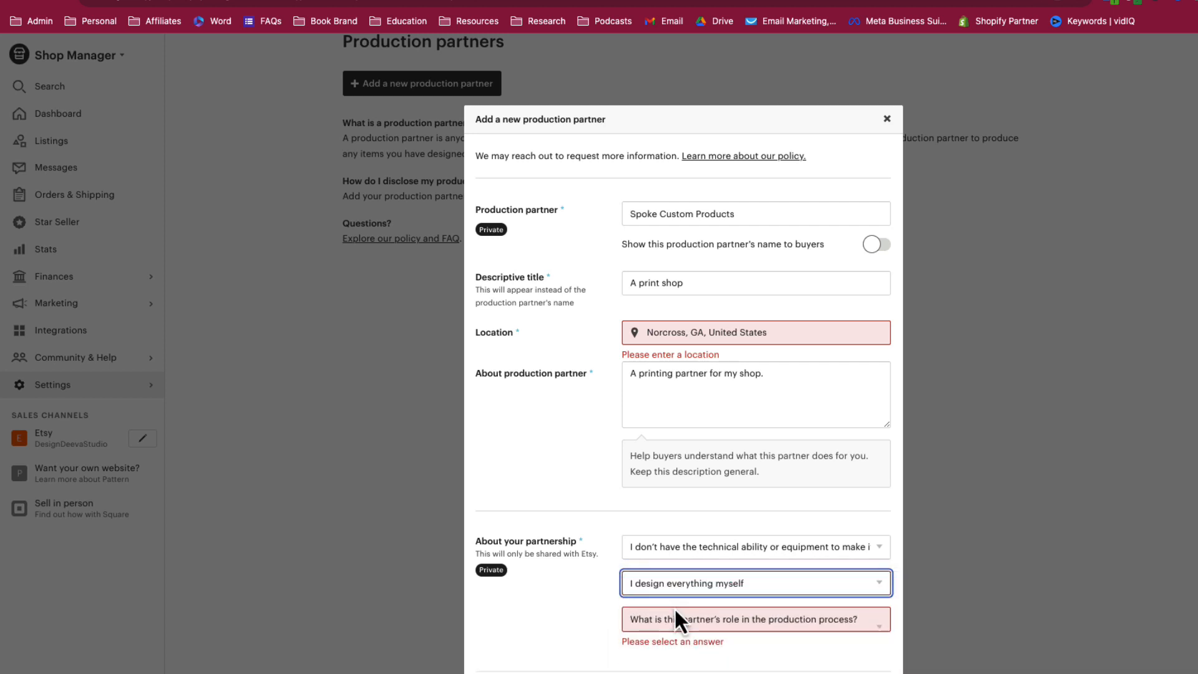
{"action": "mouse_move", "coordinate": [659, 625]}
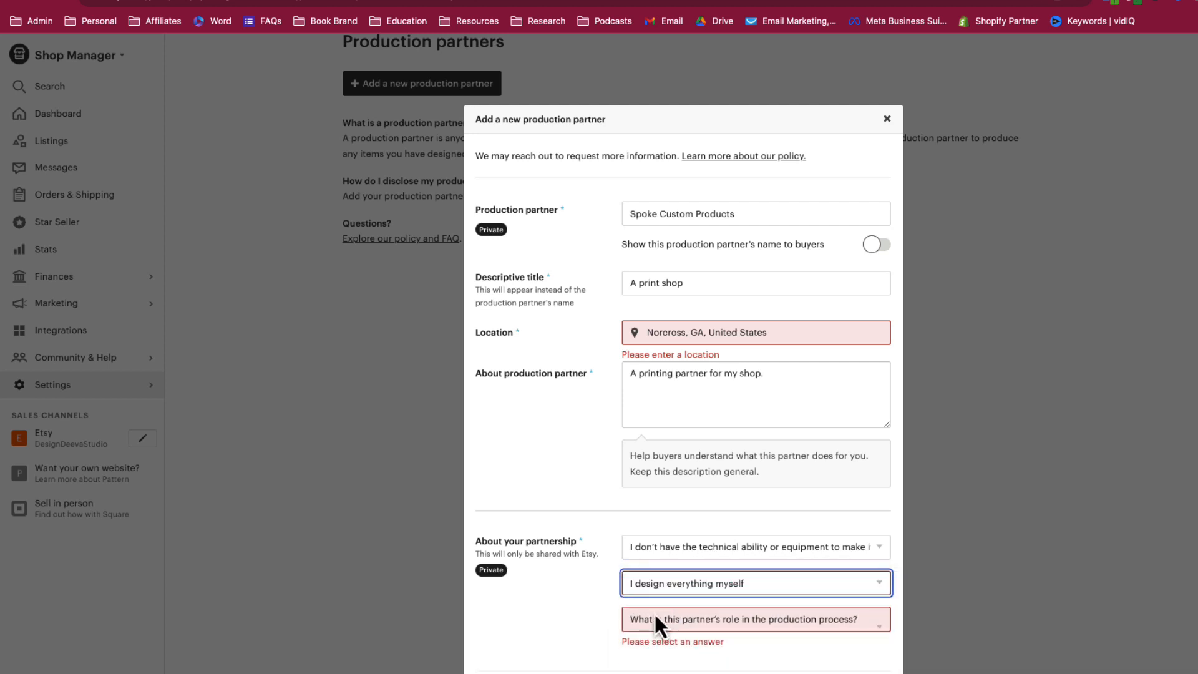
{"action": "left_click", "coordinate": [754, 619]}
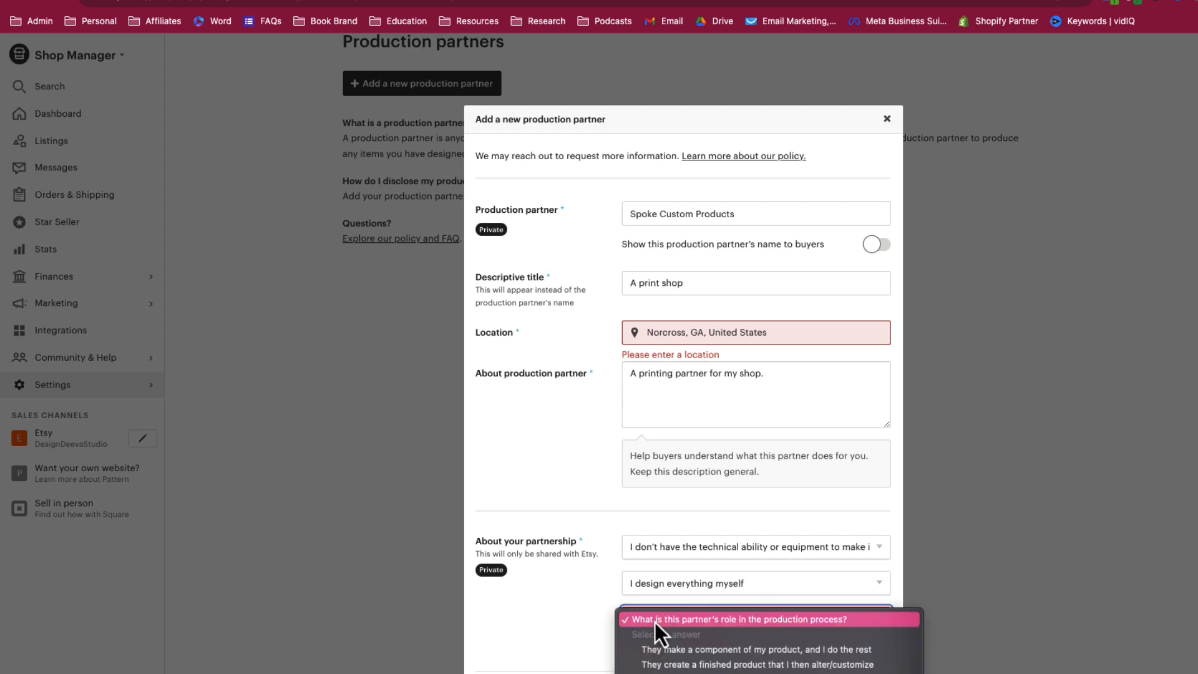
{"action": "mouse_move", "coordinate": [661, 653]}
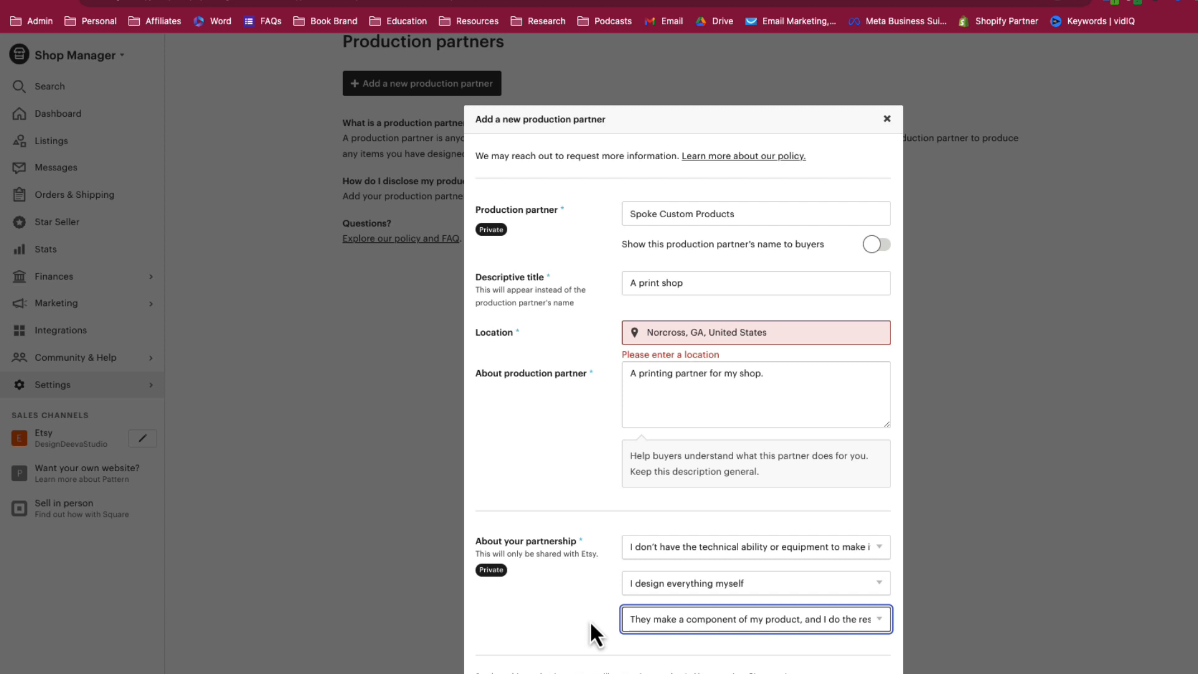
{"action": "scroll", "scroll_direction": "down", "scroll_amount": 3}
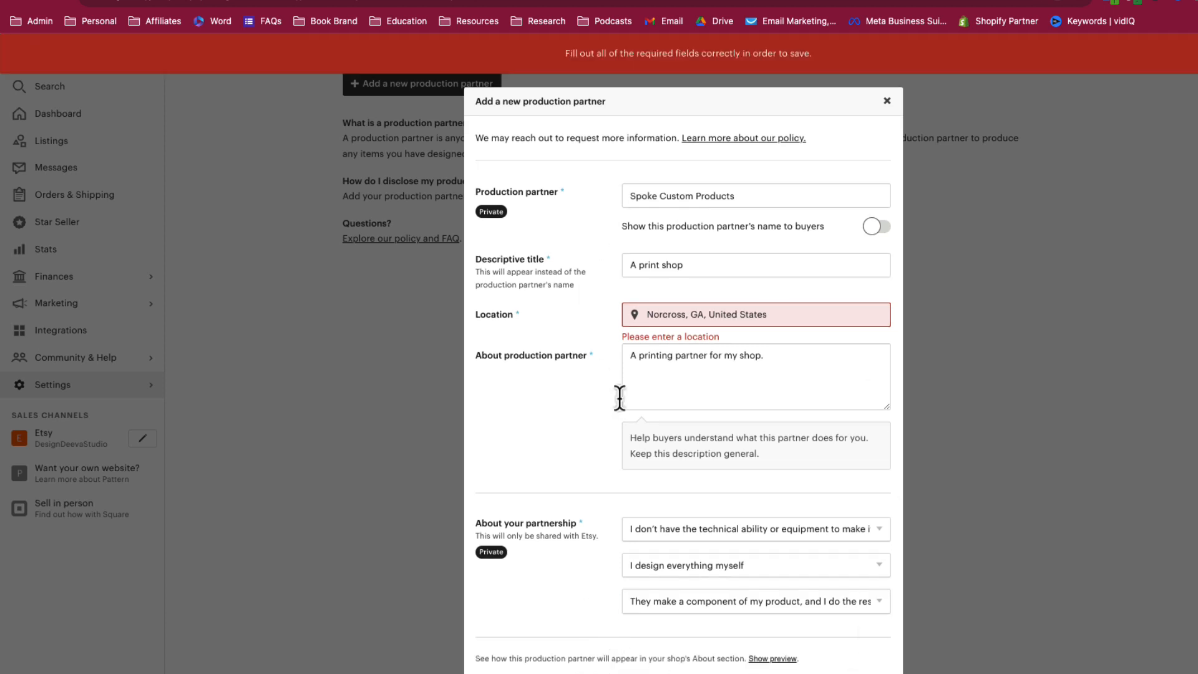
{"action": "mouse_move", "coordinate": [704, 352]}
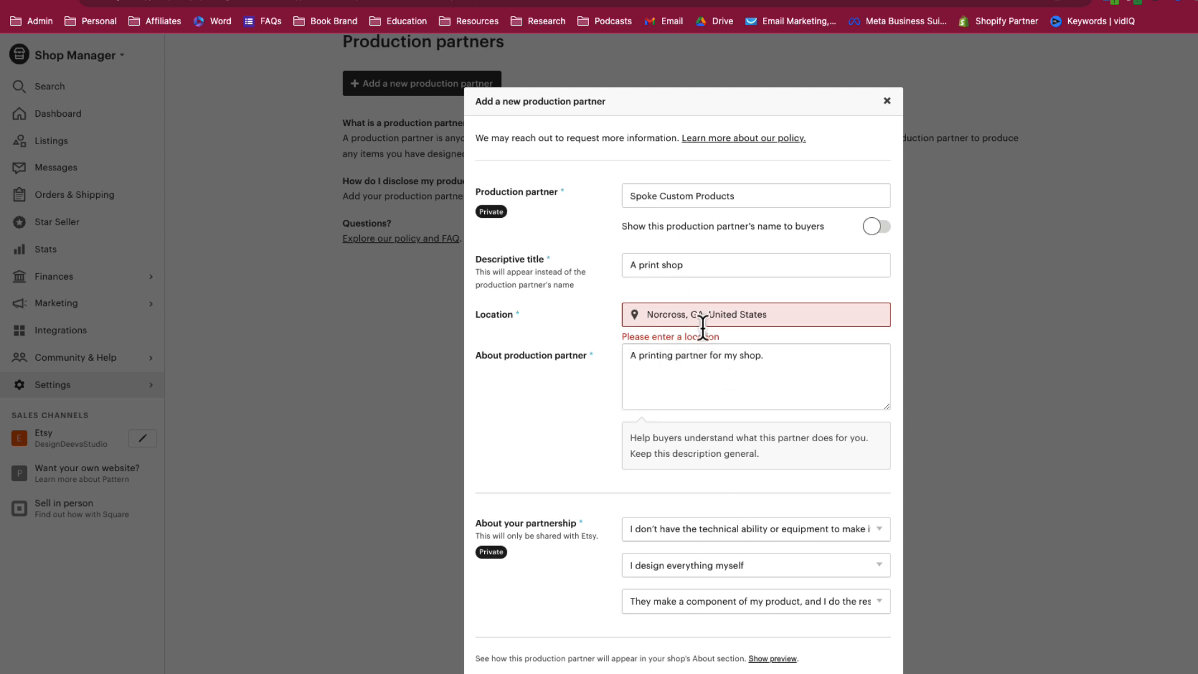
{"action": "mouse_move", "coordinate": [722, 355]}
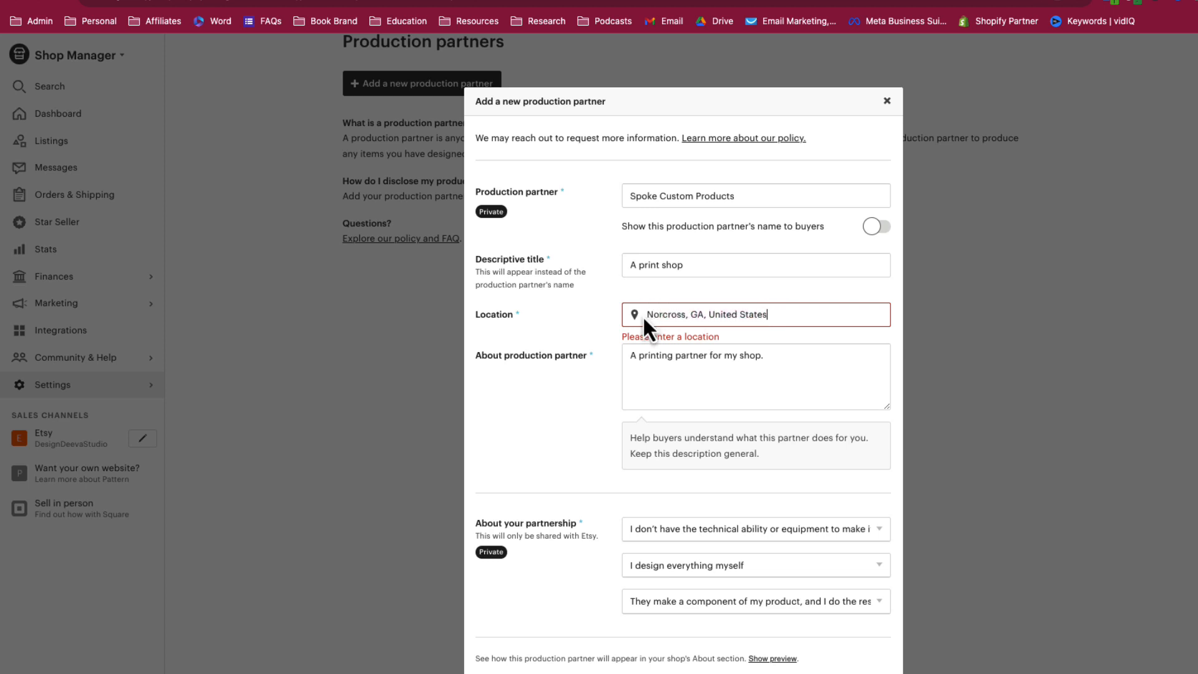
{"action": "triple_click", "coordinate": [707, 314]}
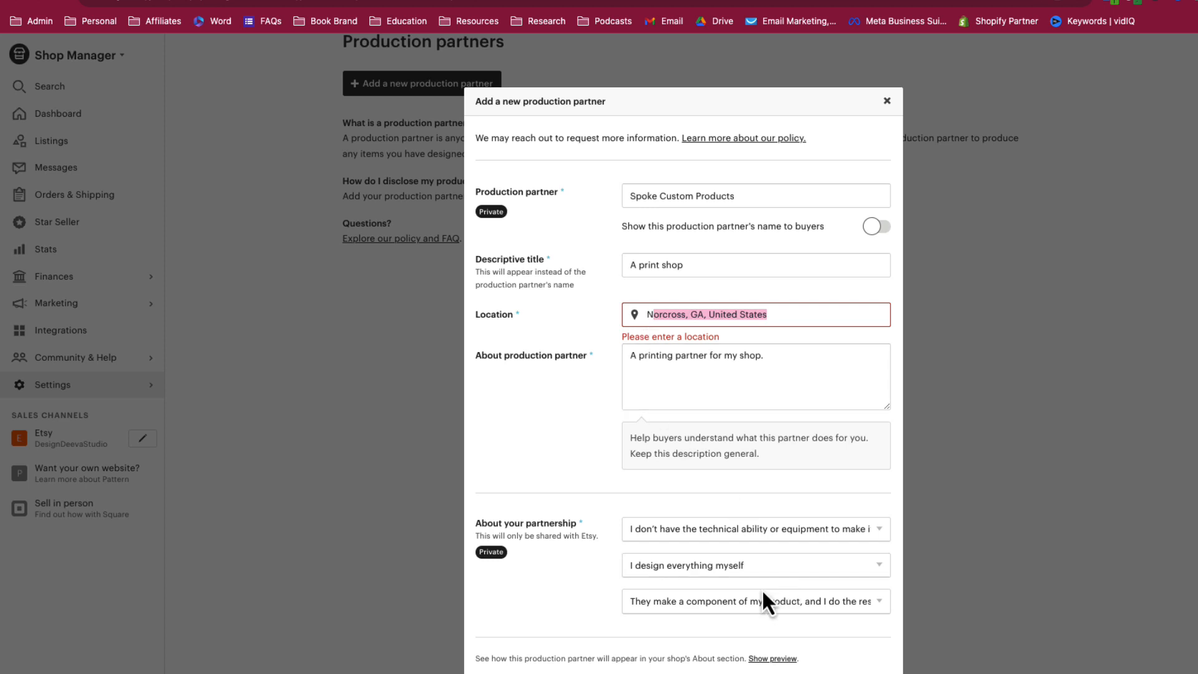
{"action": "mouse_move", "coordinate": [891, 109]}
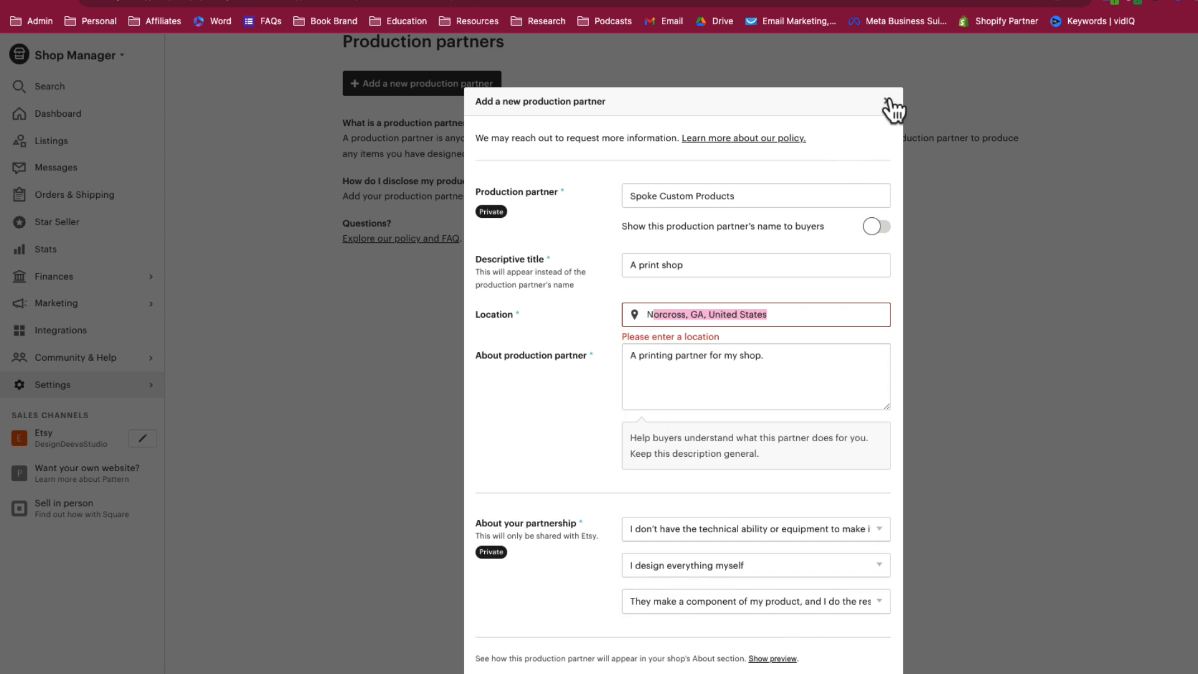
Discard the partner form, go to Listings, and check the Editable Instagram Highlight Covers listing.
{"action": "left_click", "coordinate": [892, 105]}
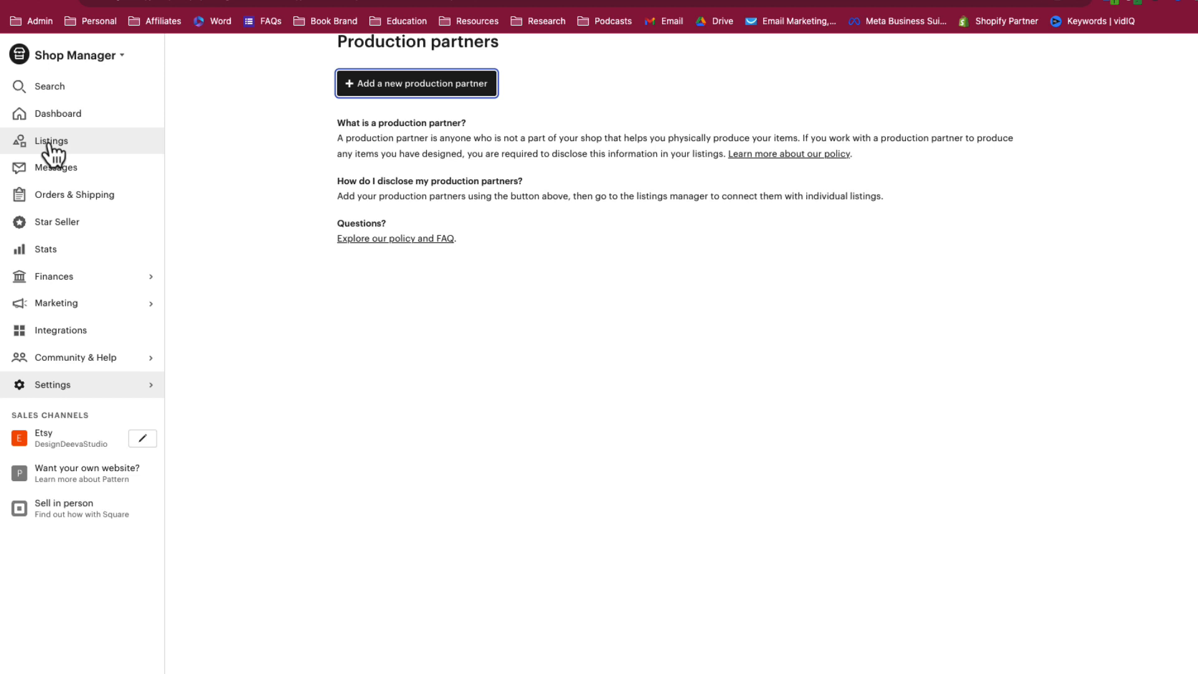
{"action": "left_click", "coordinate": [51, 140]}
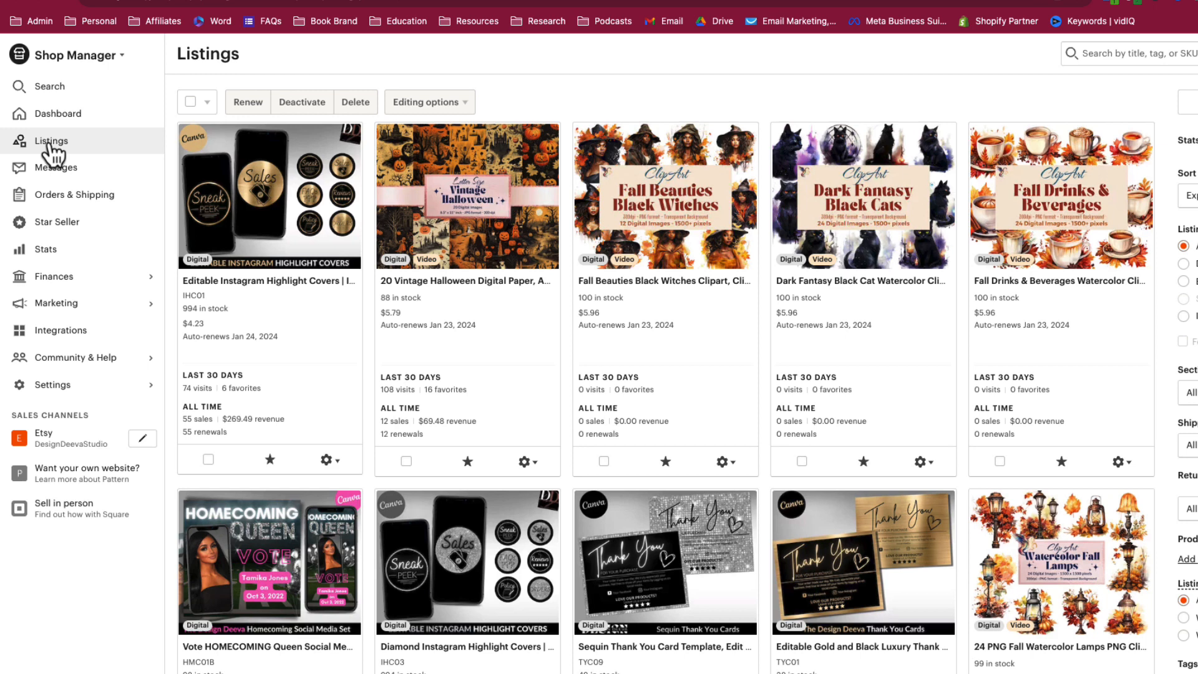
{"action": "mouse_move", "coordinate": [269, 364]}
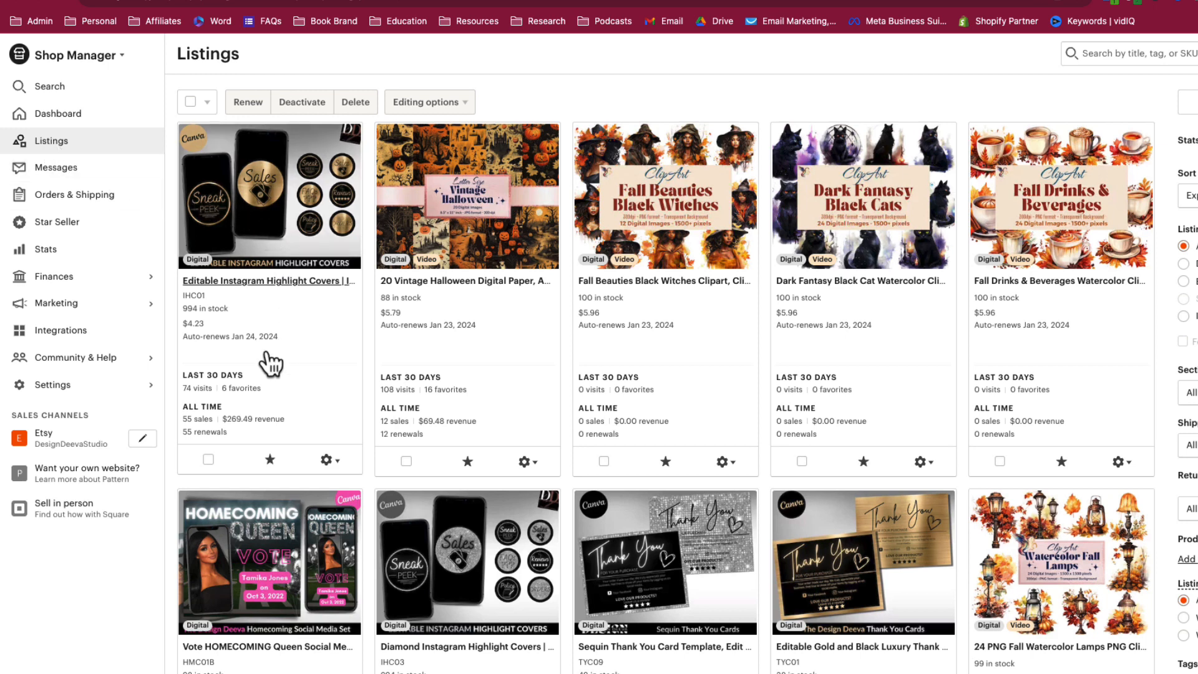
{"action": "left_click", "coordinate": [208, 459]}
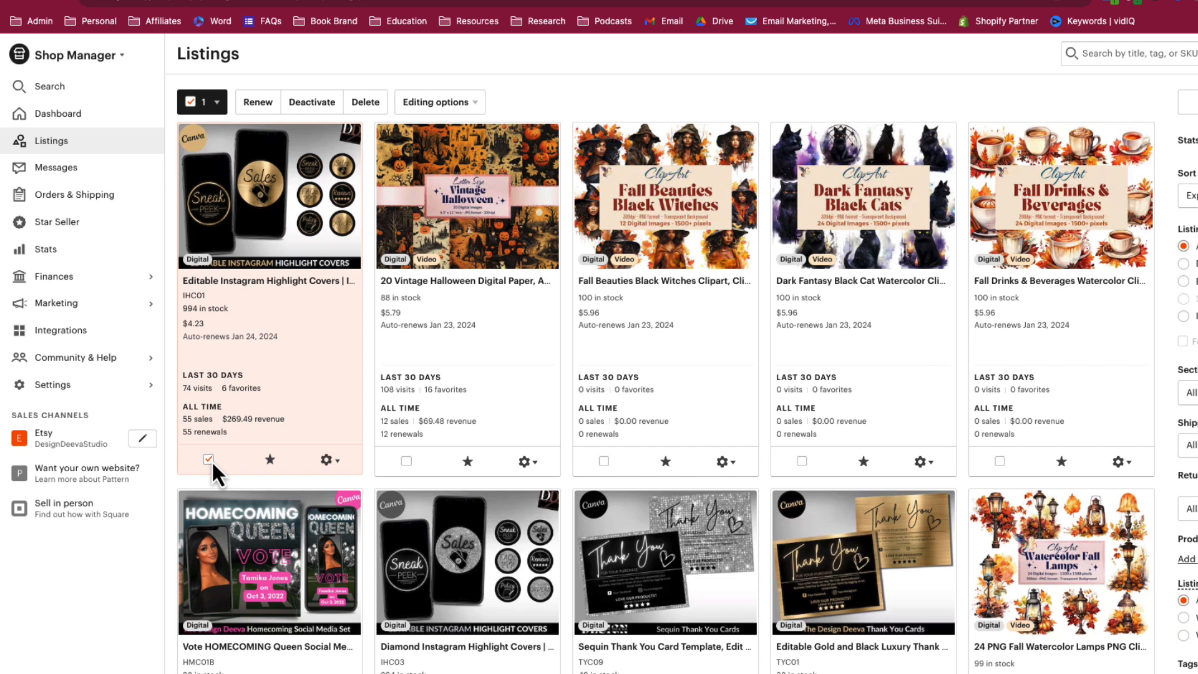
{"action": "mouse_move", "coordinate": [542, 118]}
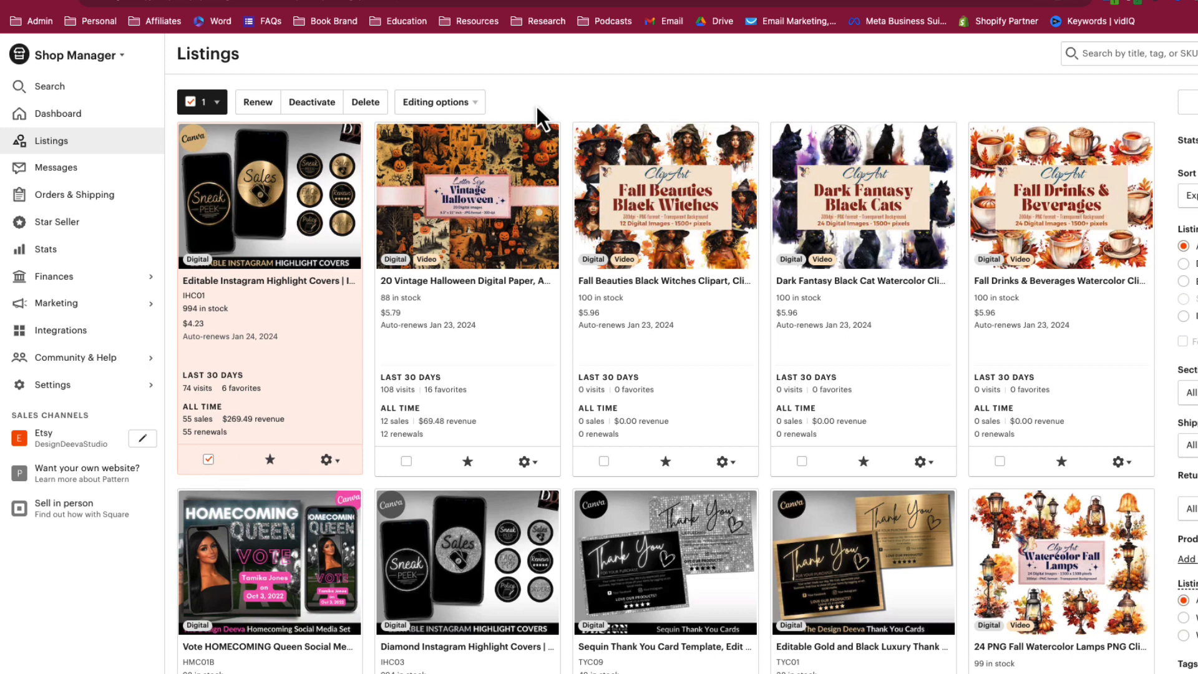
Via Editing options > Change production partners, add partner 'Spoke' with name hidden from buyers.
{"action": "left_click", "coordinate": [434, 102]}
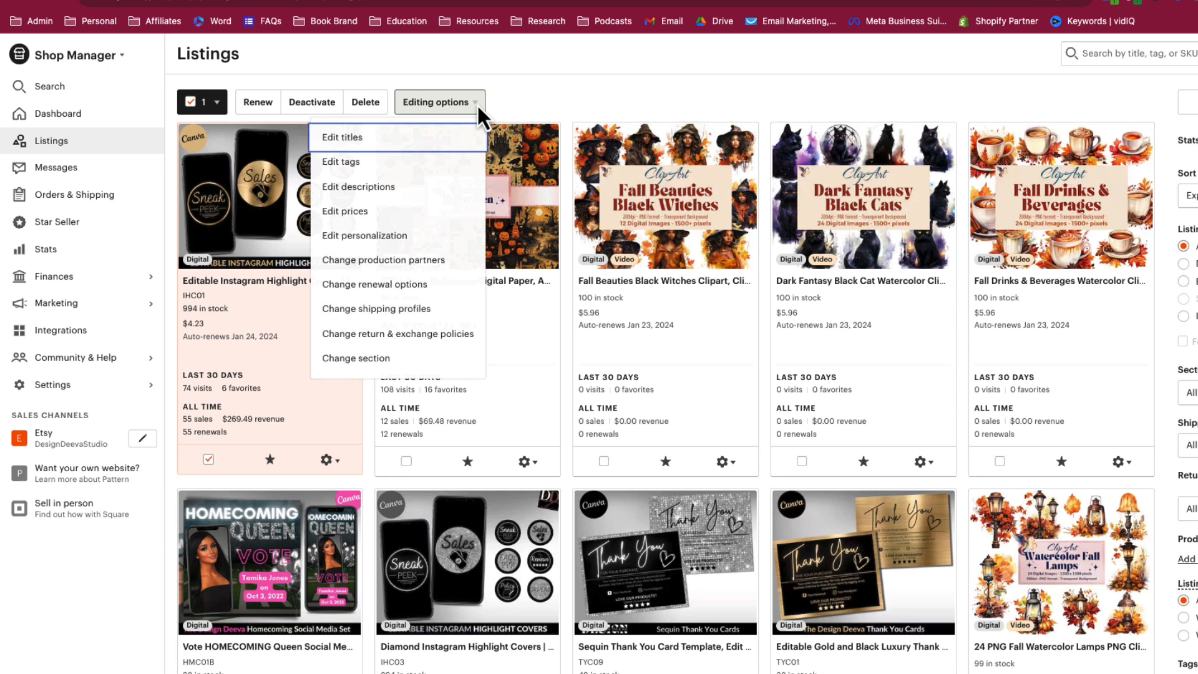
{"action": "left_click", "coordinate": [383, 259]}
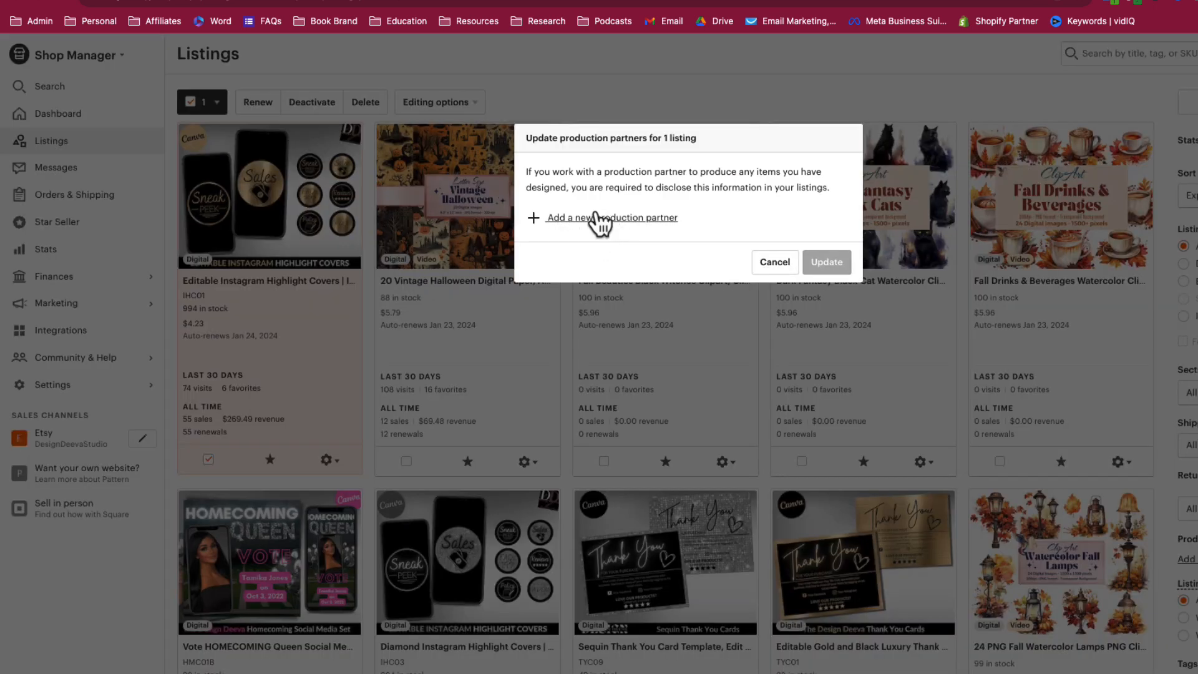
{"action": "left_click", "coordinate": [610, 217]}
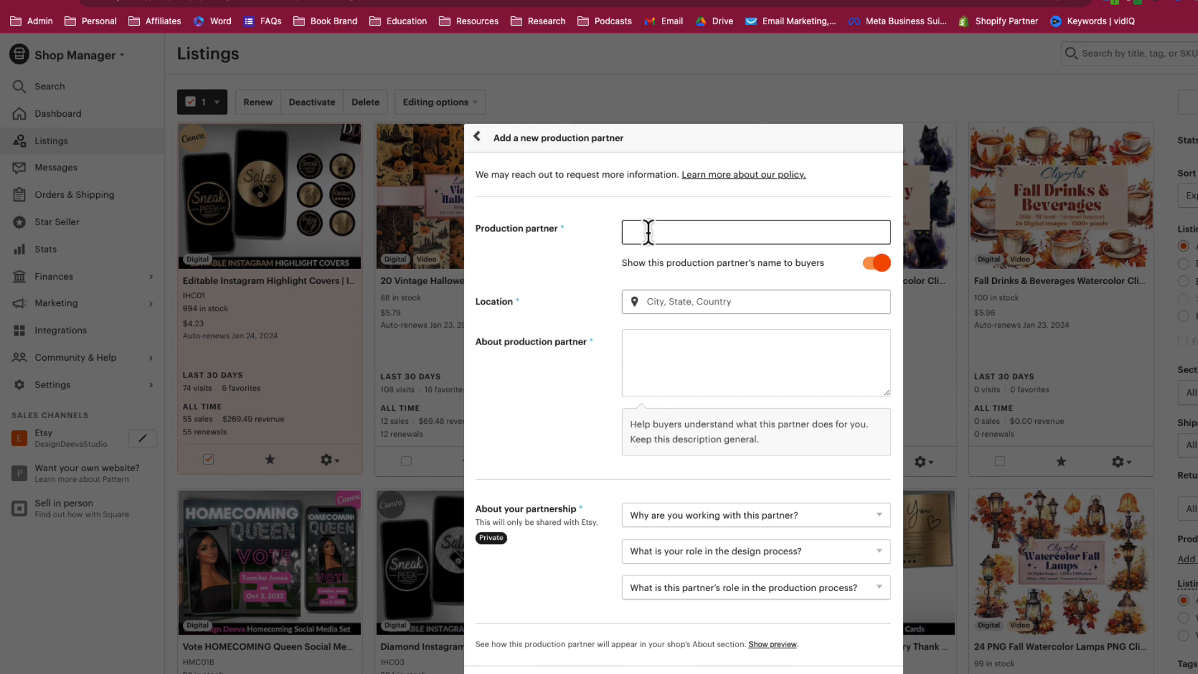
{"action": "type", "text": "Spok e"}
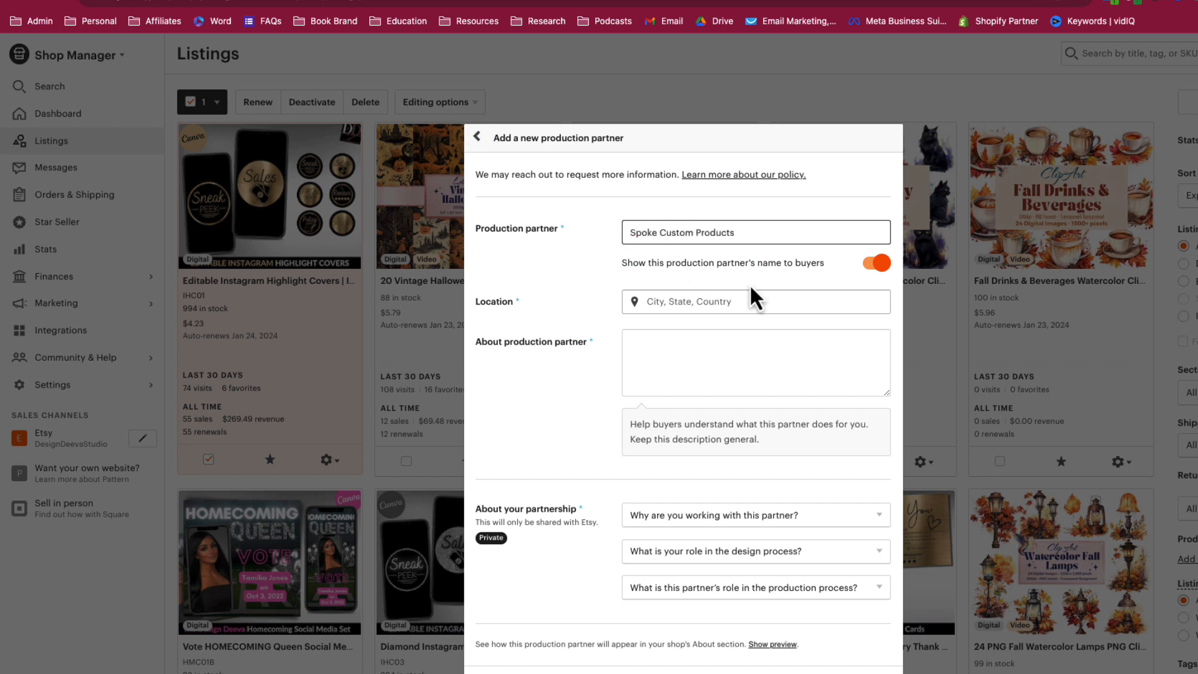
{"action": "left_click", "coordinate": [875, 263]}
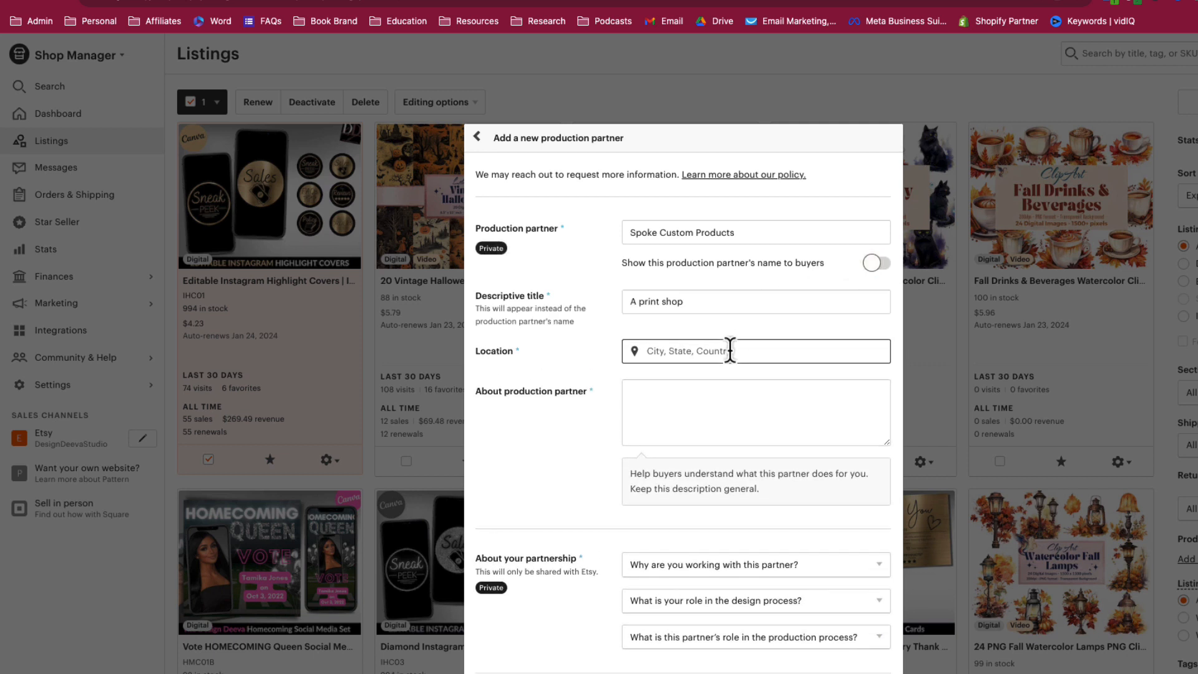
Set location to Norcross, Georgia, describe it as 'The printer for my shop', and save the partner.
{"action": "type", "text": "Norcross"}
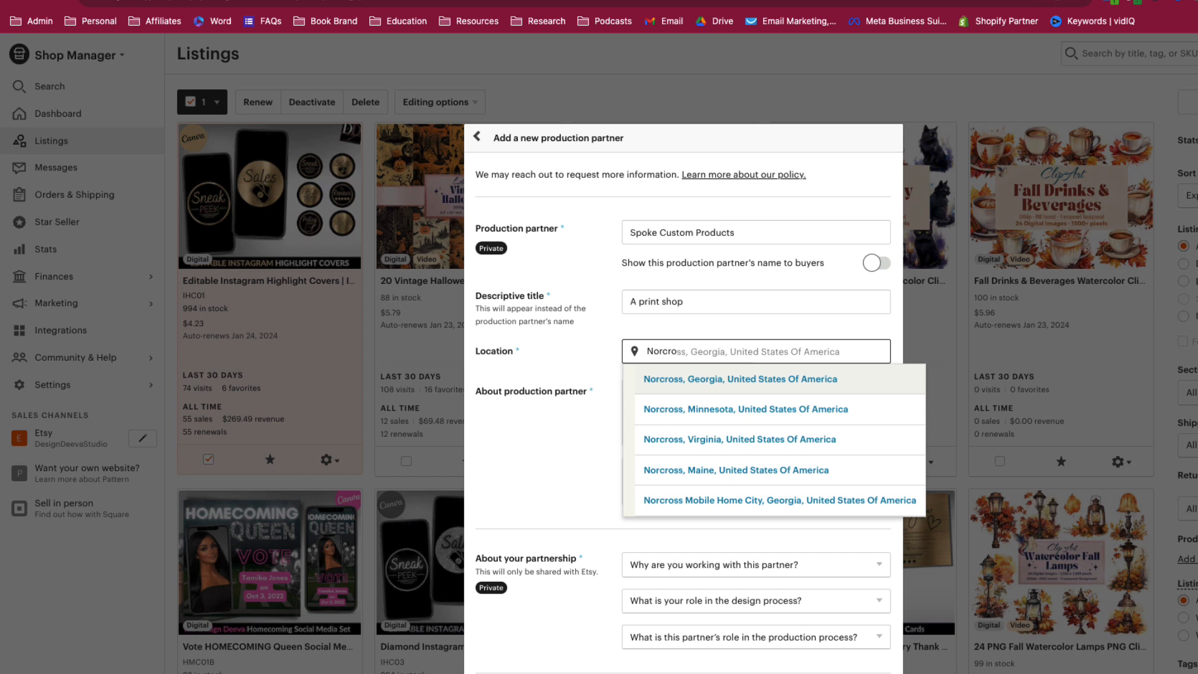
{"action": "left_click", "coordinate": [739, 378]}
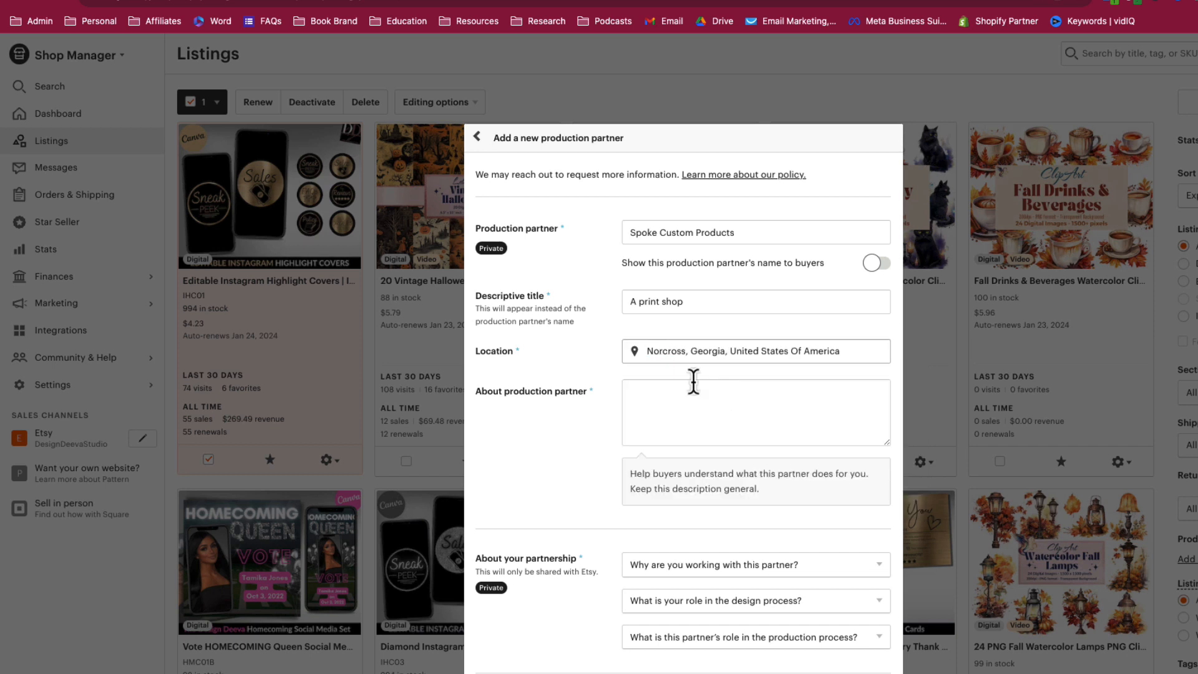
{"action": "type", "text": "The printer for m"}
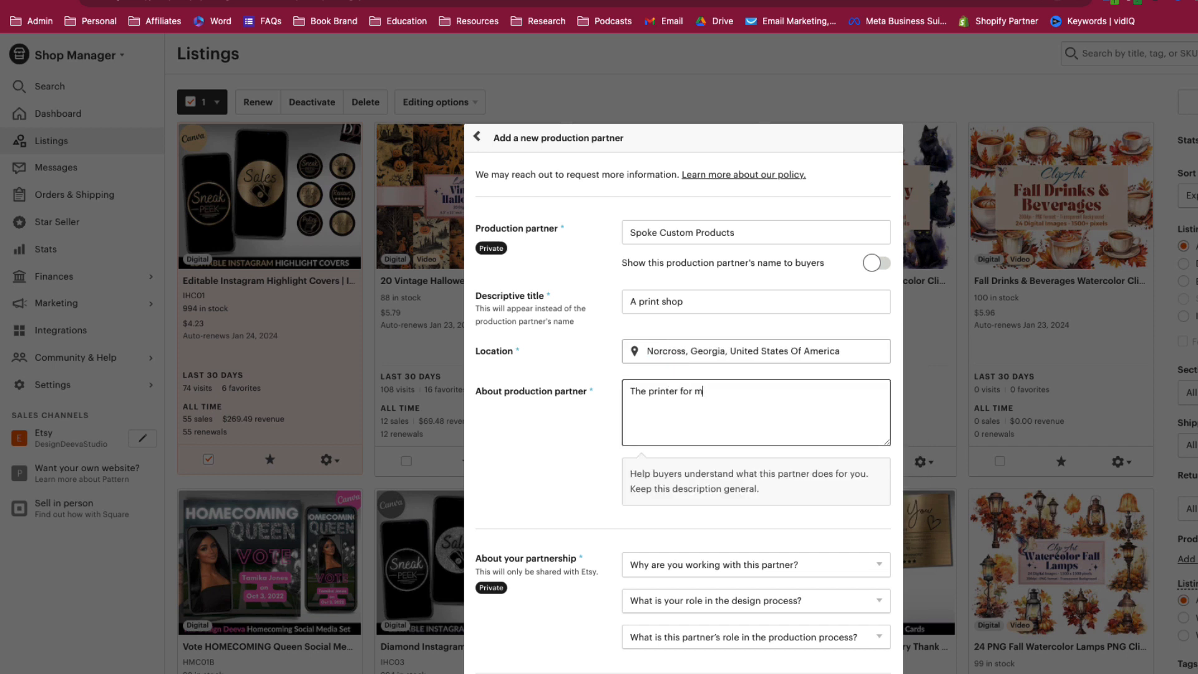
{"action": "left_click", "coordinate": [755, 564]}
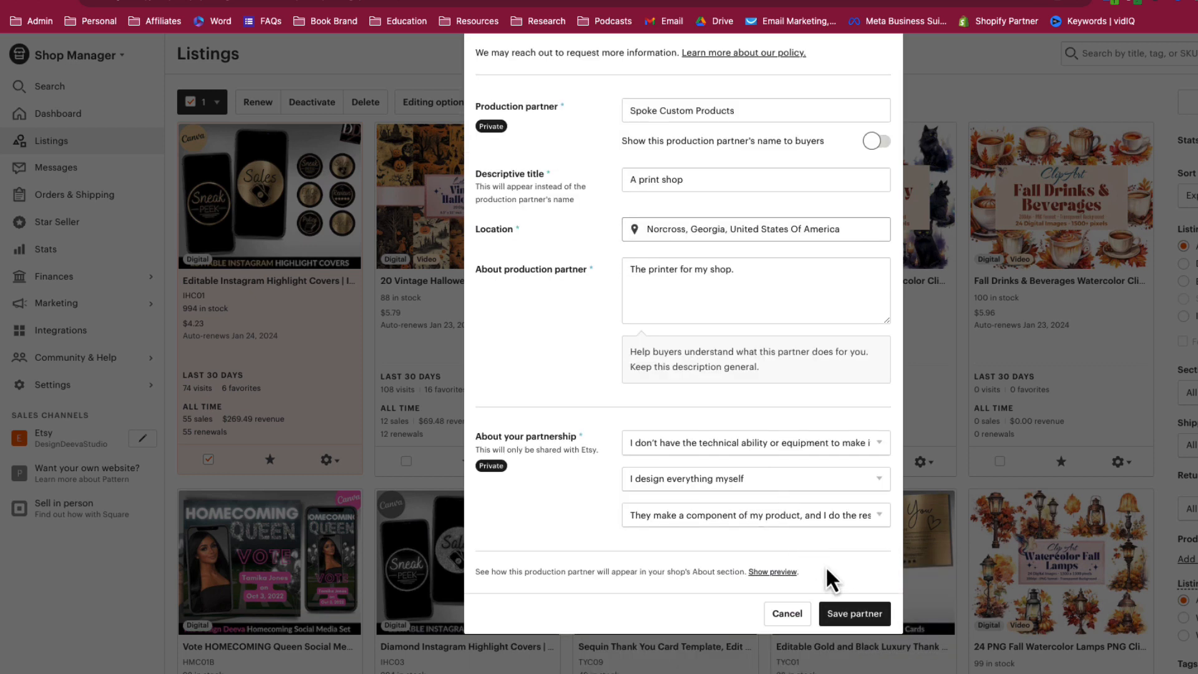
{"action": "left_click", "coordinate": [854, 613]}
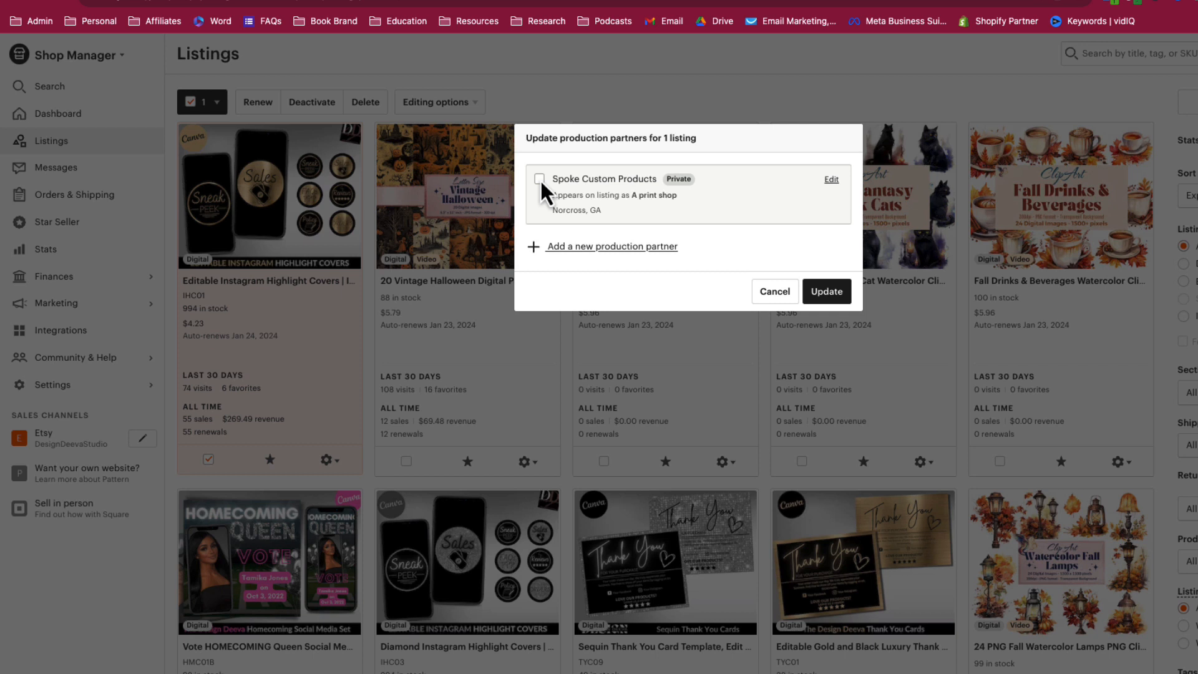
{"action": "left_click", "coordinate": [540, 179]}
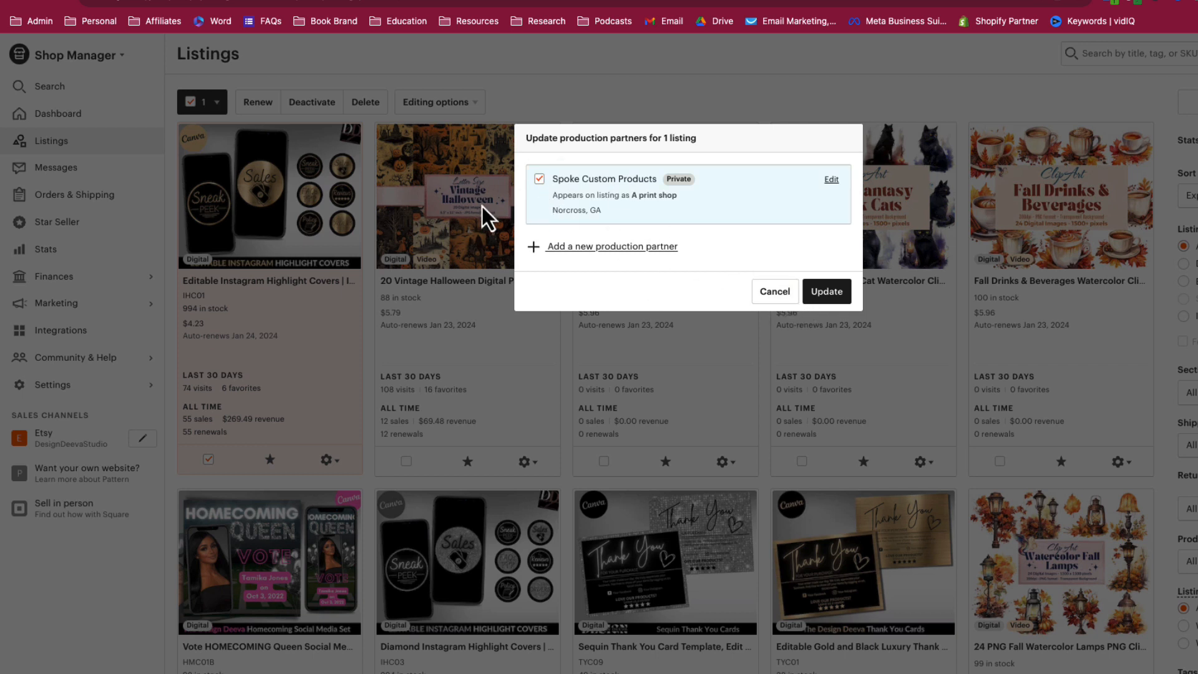
{"action": "left_click", "coordinate": [539, 179]}
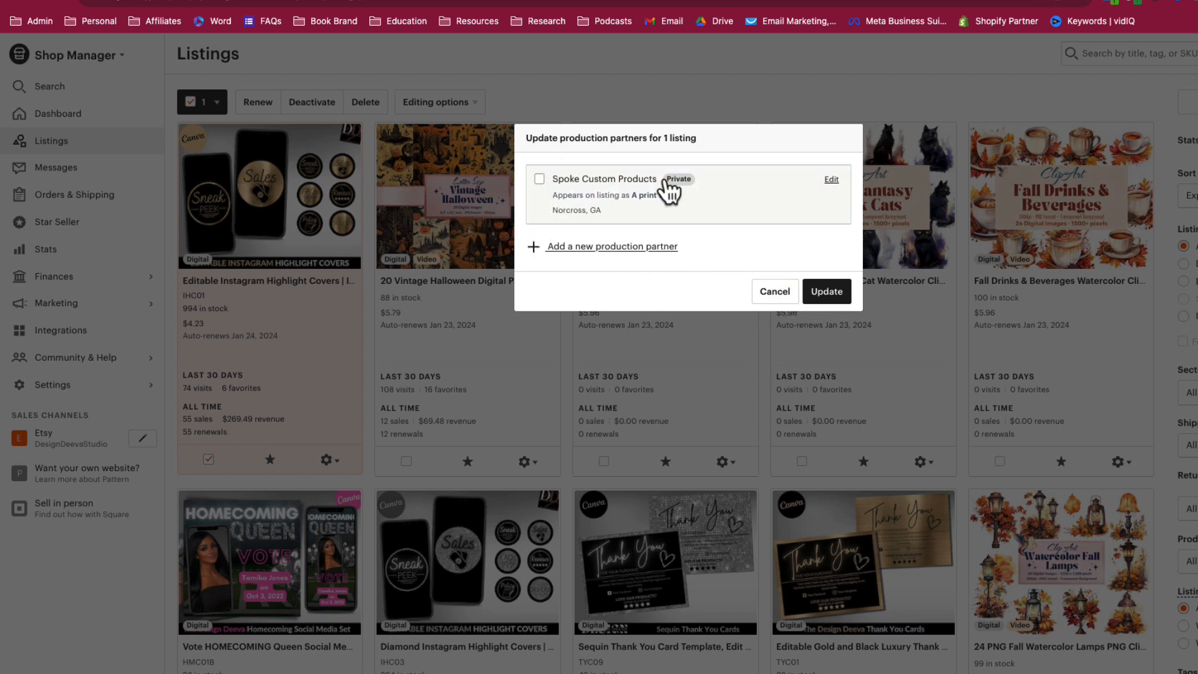